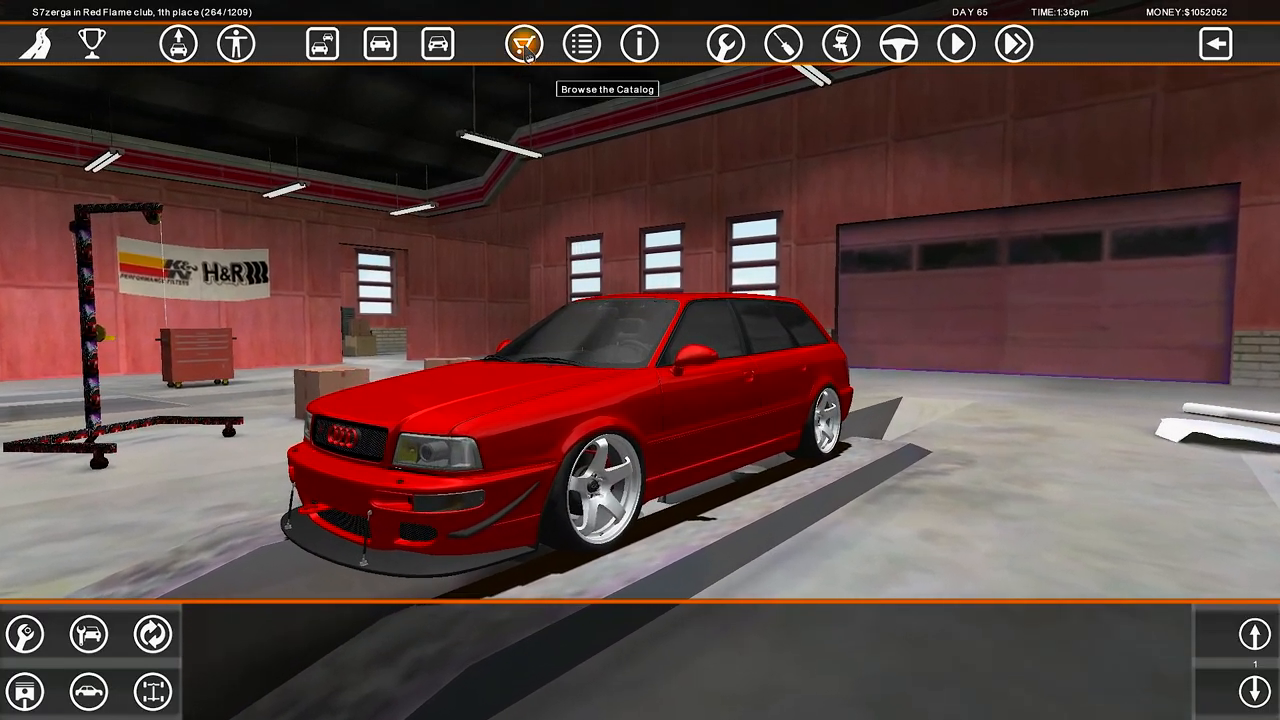
- Browse the car catalog pages, previewing models such as the Ford Focus RS
{"action": "left_click", "coordinate": [520, 44]}
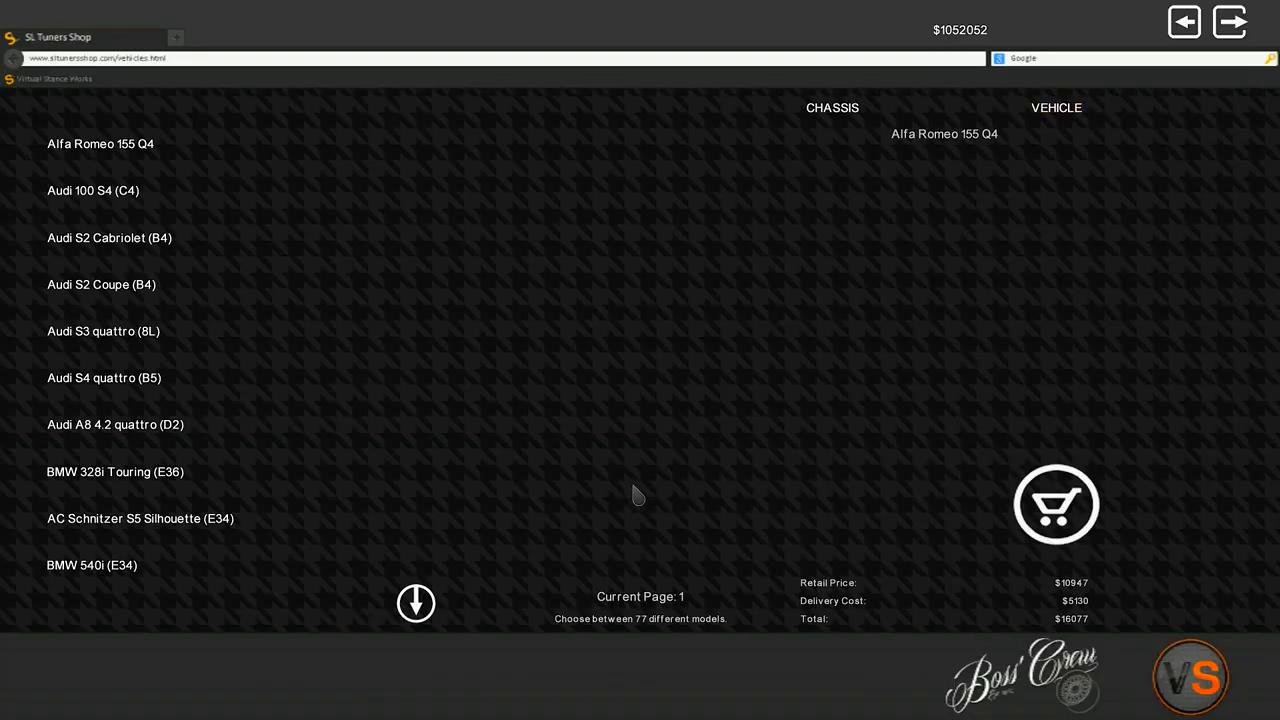
{"action": "left_click", "coordinate": [416, 602]}
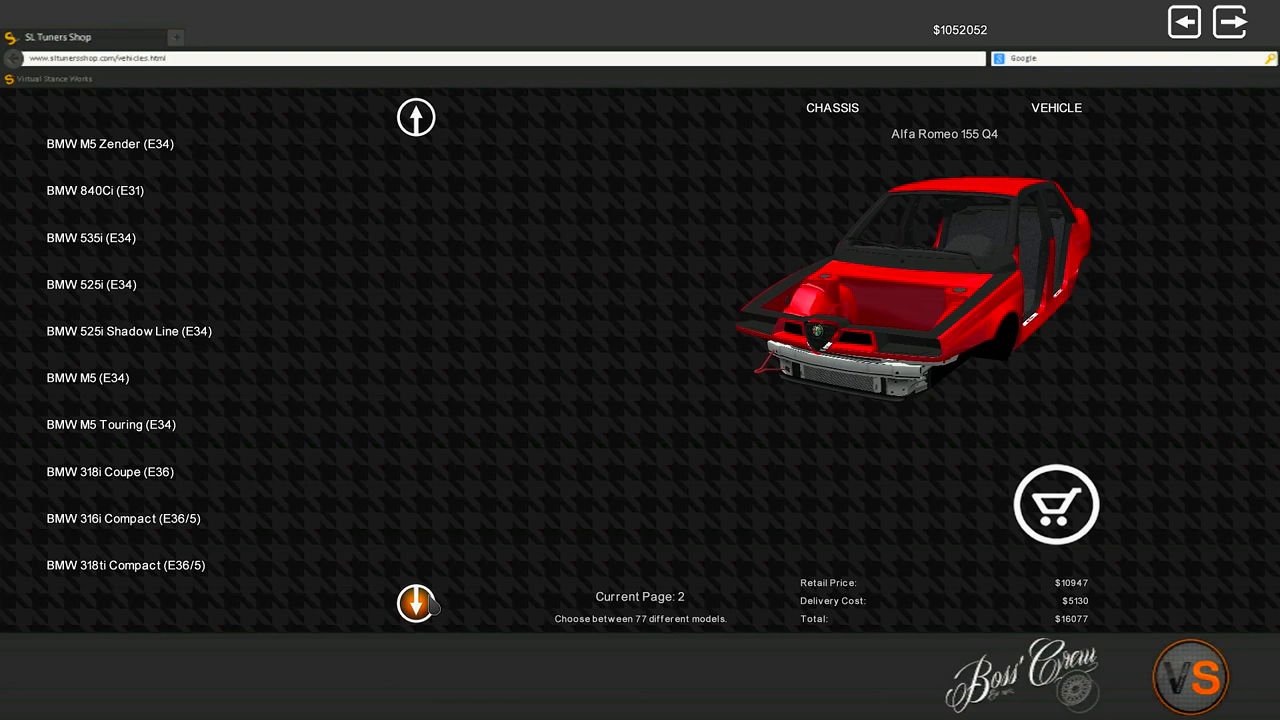
{"action": "mouse_move", "coordinate": [308, 404]}
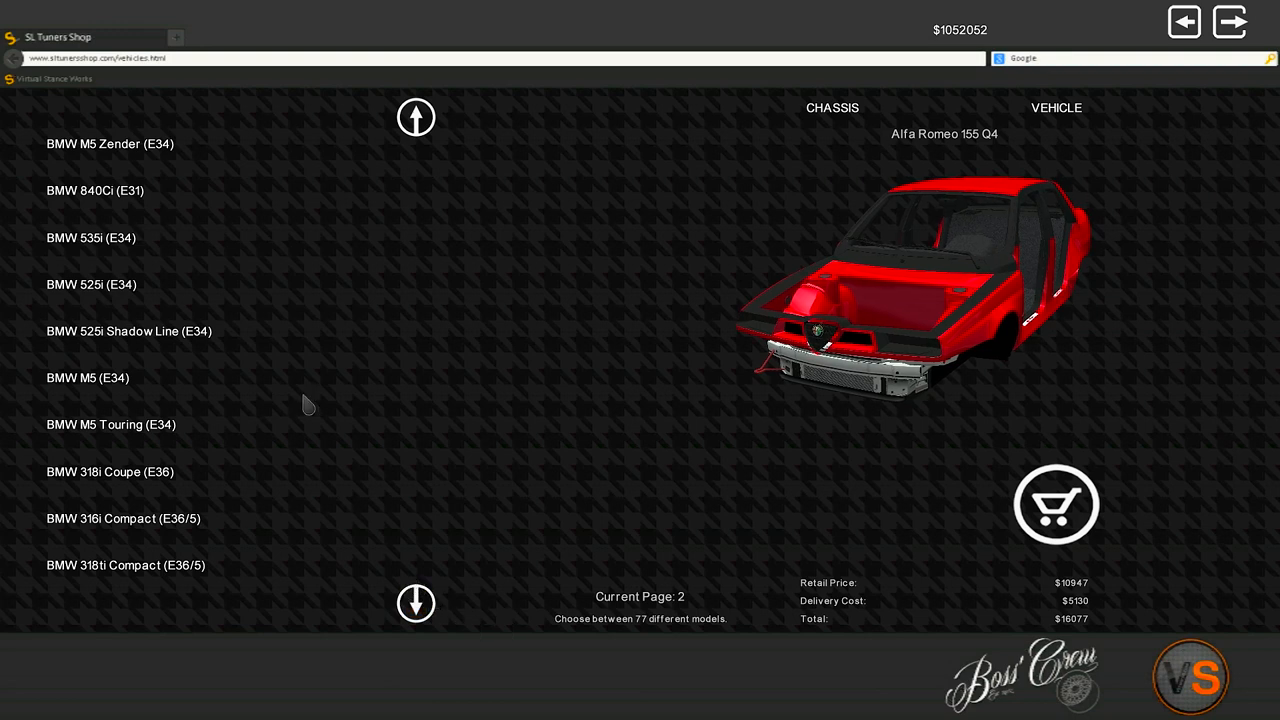
{"action": "left_click", "coordinate": [96, 190]}
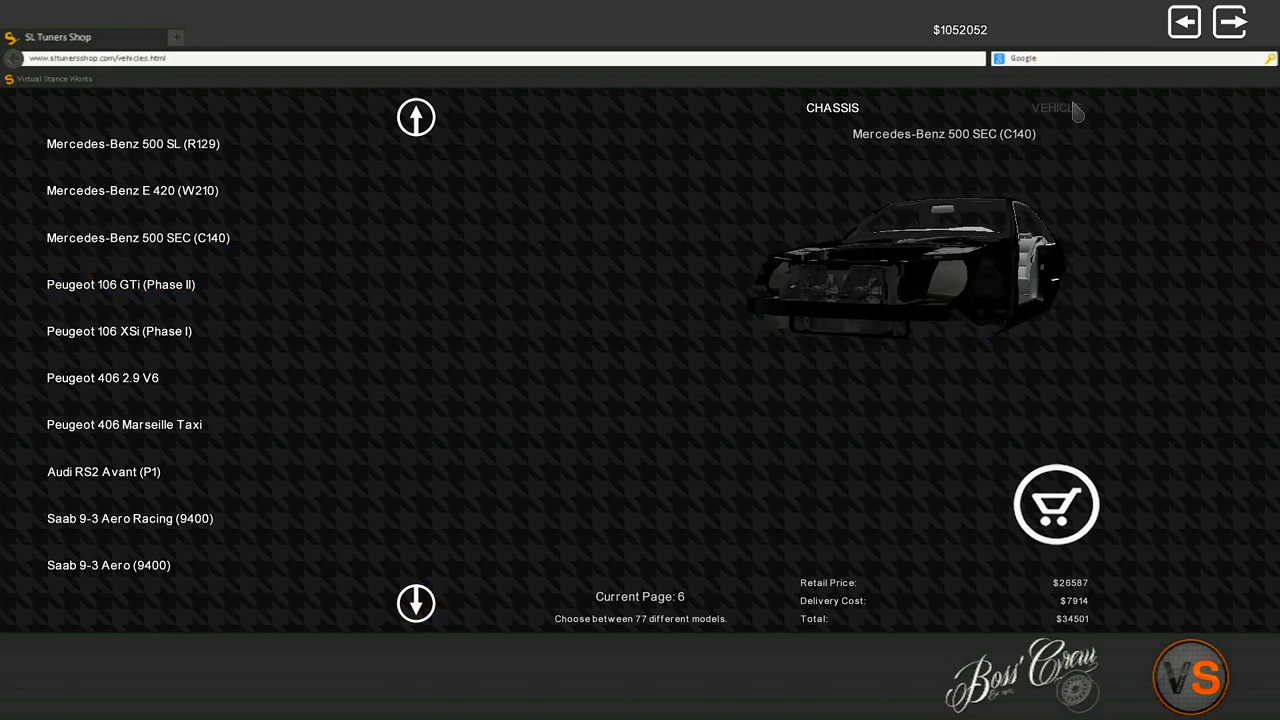
{"action": "left_click", "coordinate": [1056, 108]}
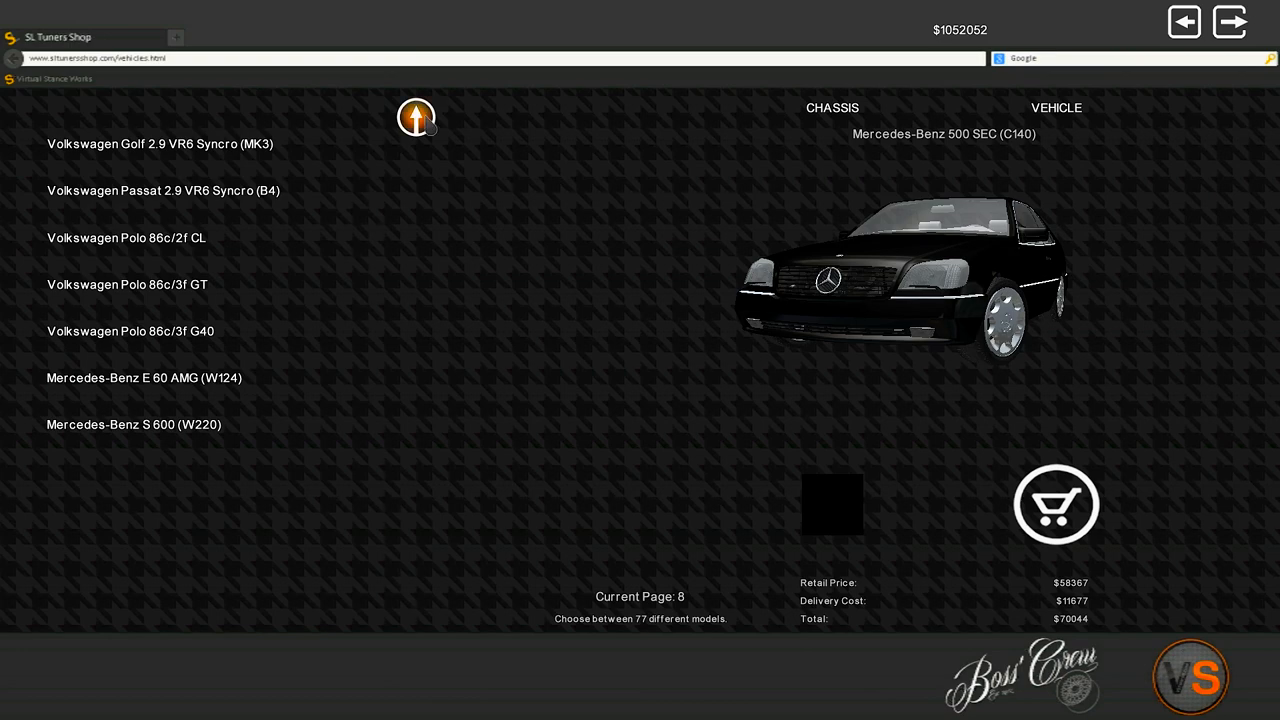
{"action": "left_click", "coordinate": [416, 116]}
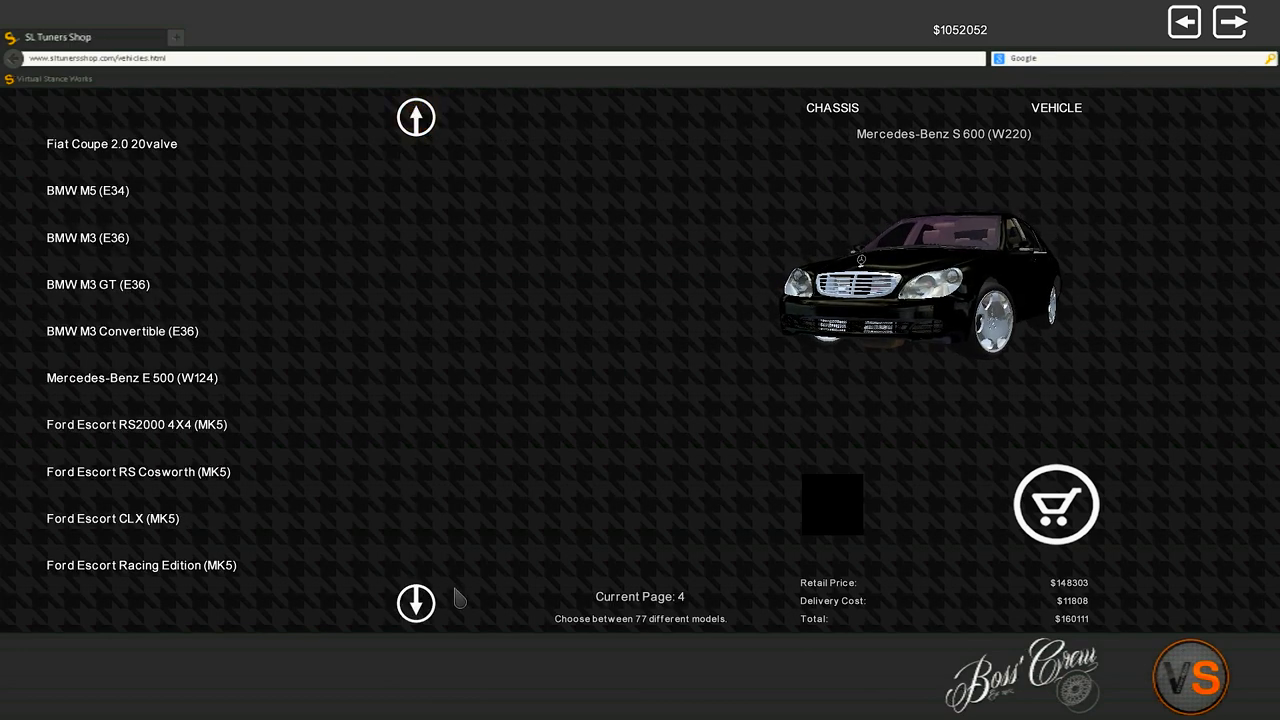
{"action": "left_click", "coordinate": [416, 602]}
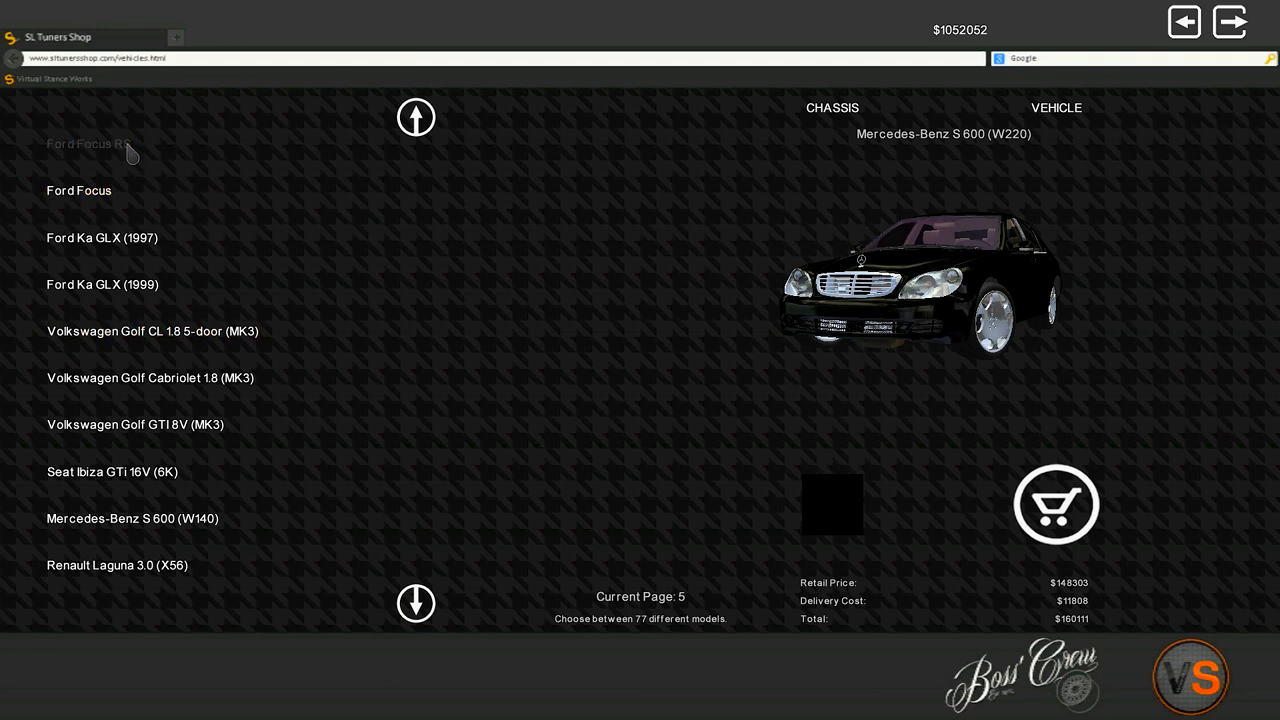
{"action": "left_click", "coordinate": [88, 144]}
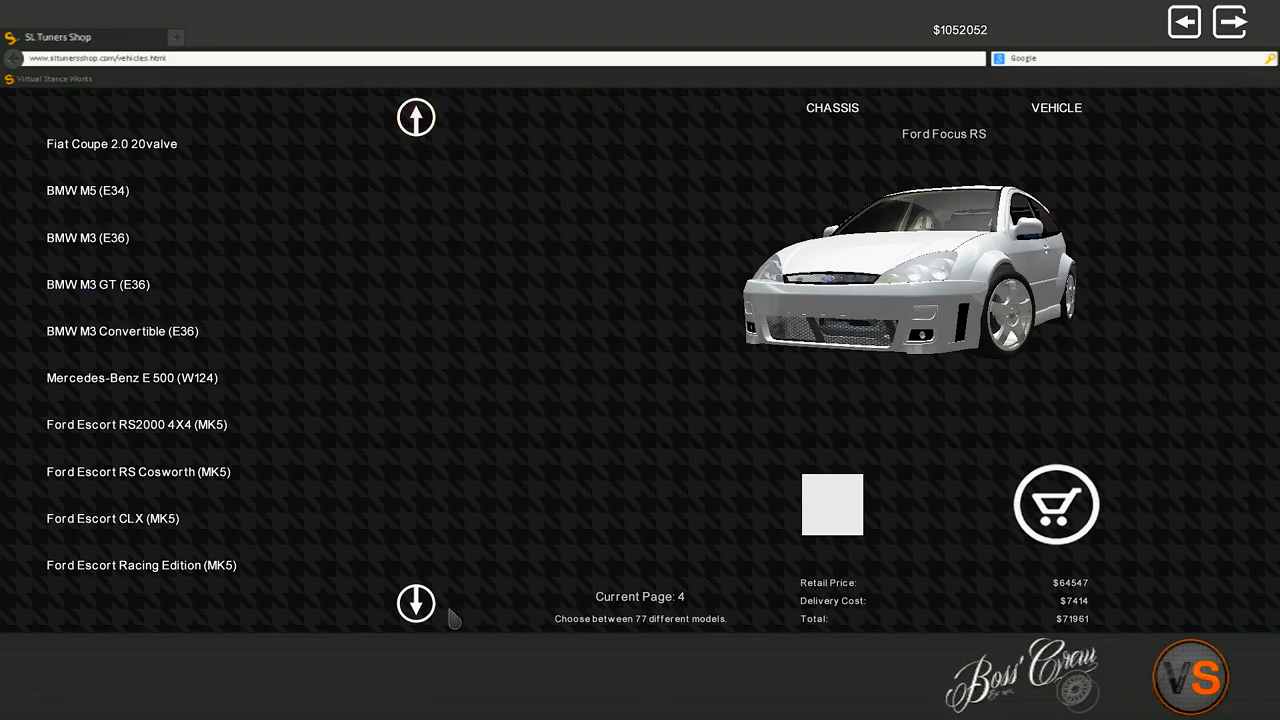
- Choose the BMW 840Ci (E31), pick a blue paint colour and begin its $58,874 purchase
{"action": "left_click", "coordinate": [416, 604]}
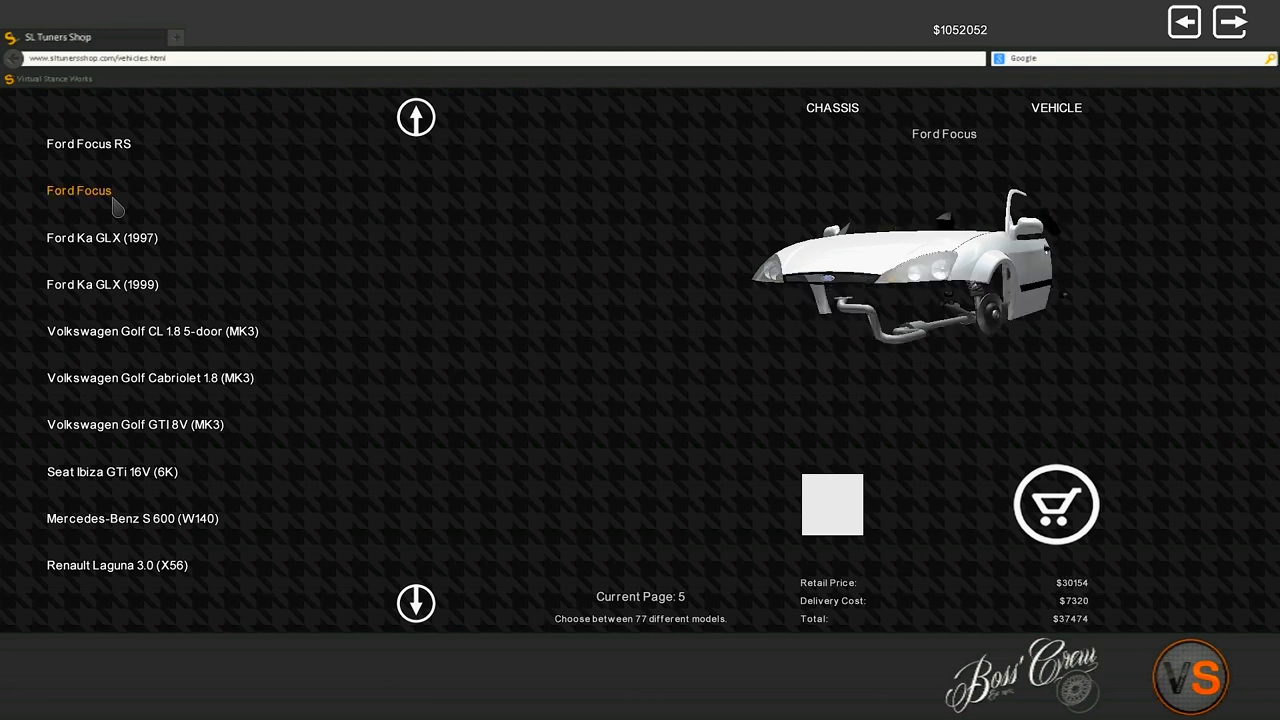
{"action": "left_click", "coordinate": [80, 190]}
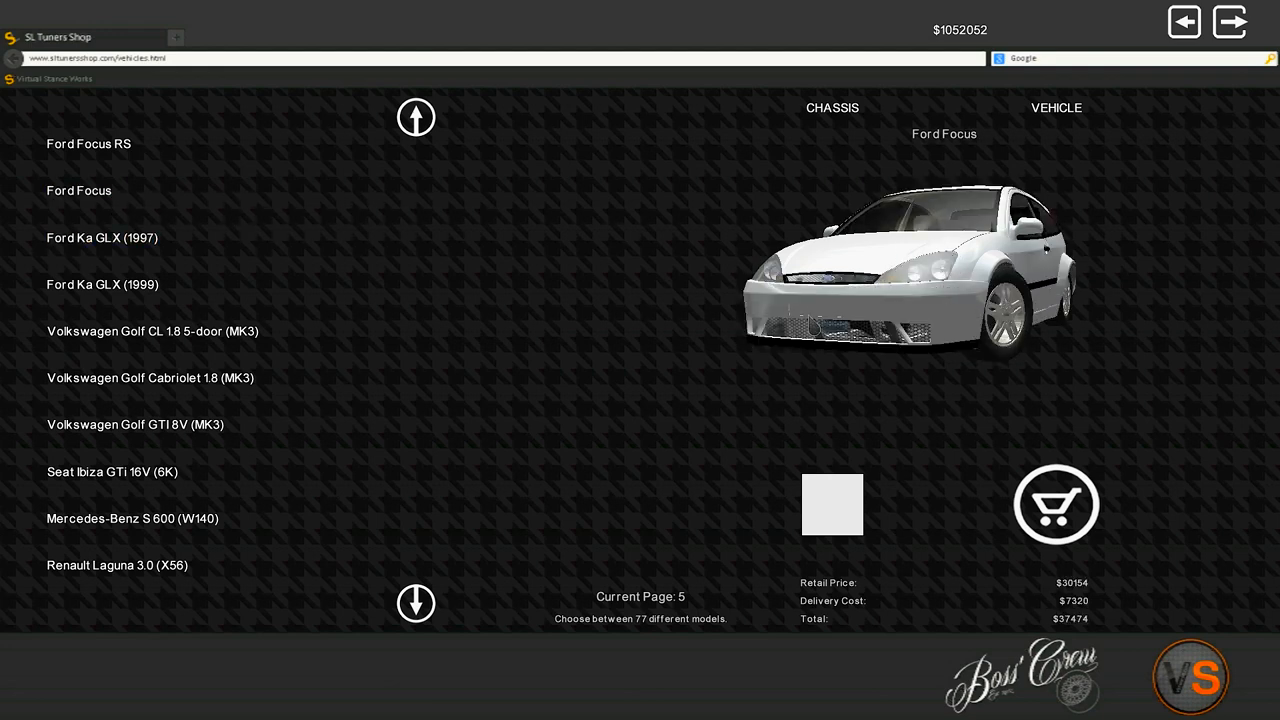
{"action": "left_click", "coordinate": [416, 116]}
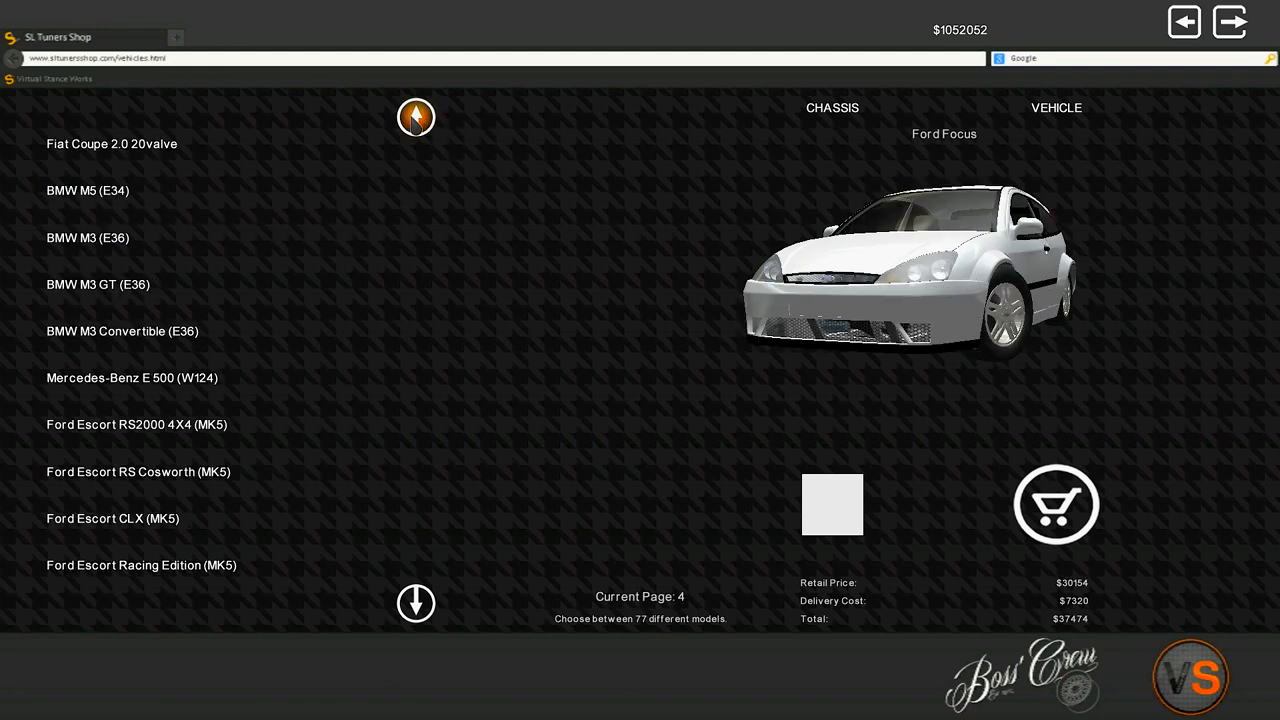
{"action": "mouse_move", "coordinate": [416, 116]}
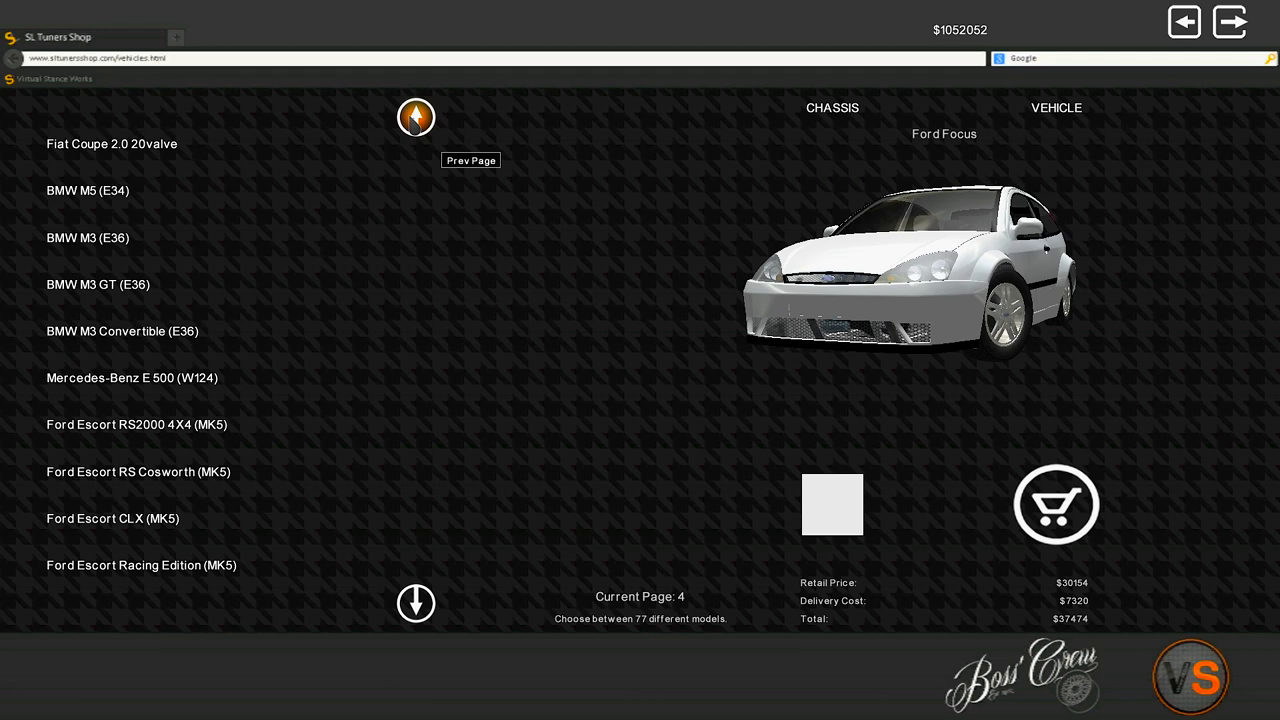
{"action": "left_click", "coordinate": [416, 116]}
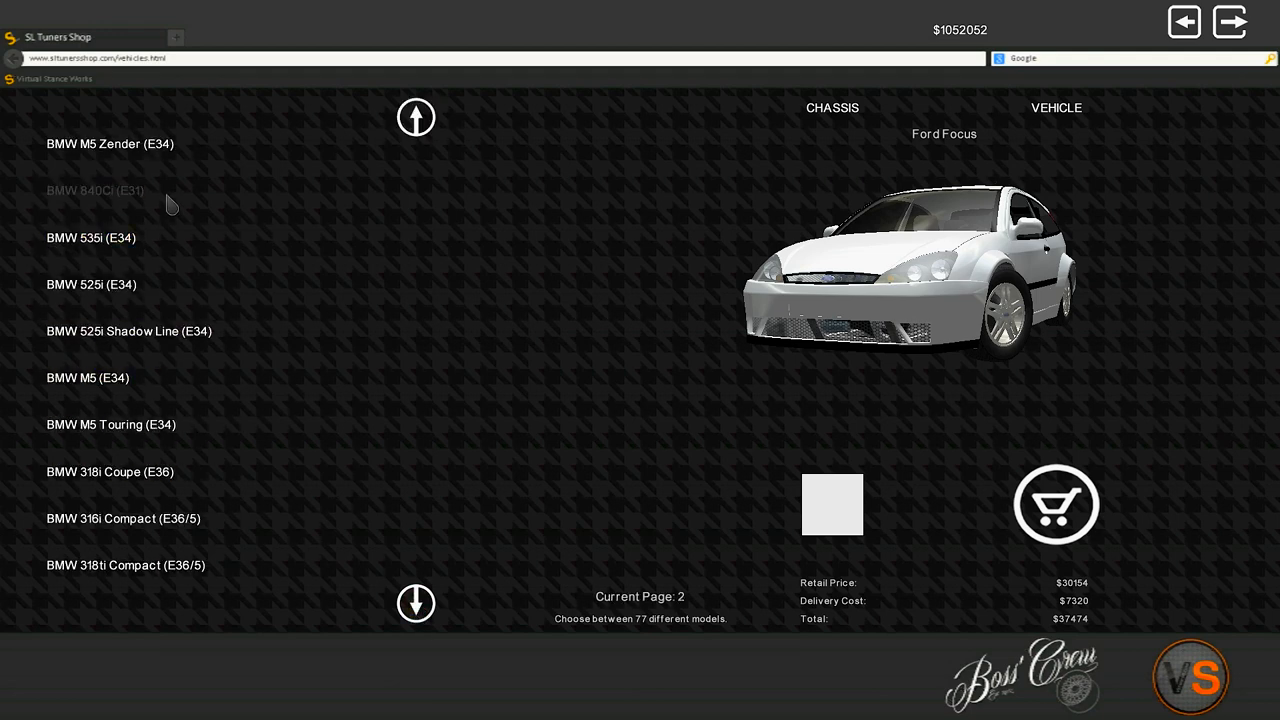
{"action": "left_click", "coordinate": [96, 190]}
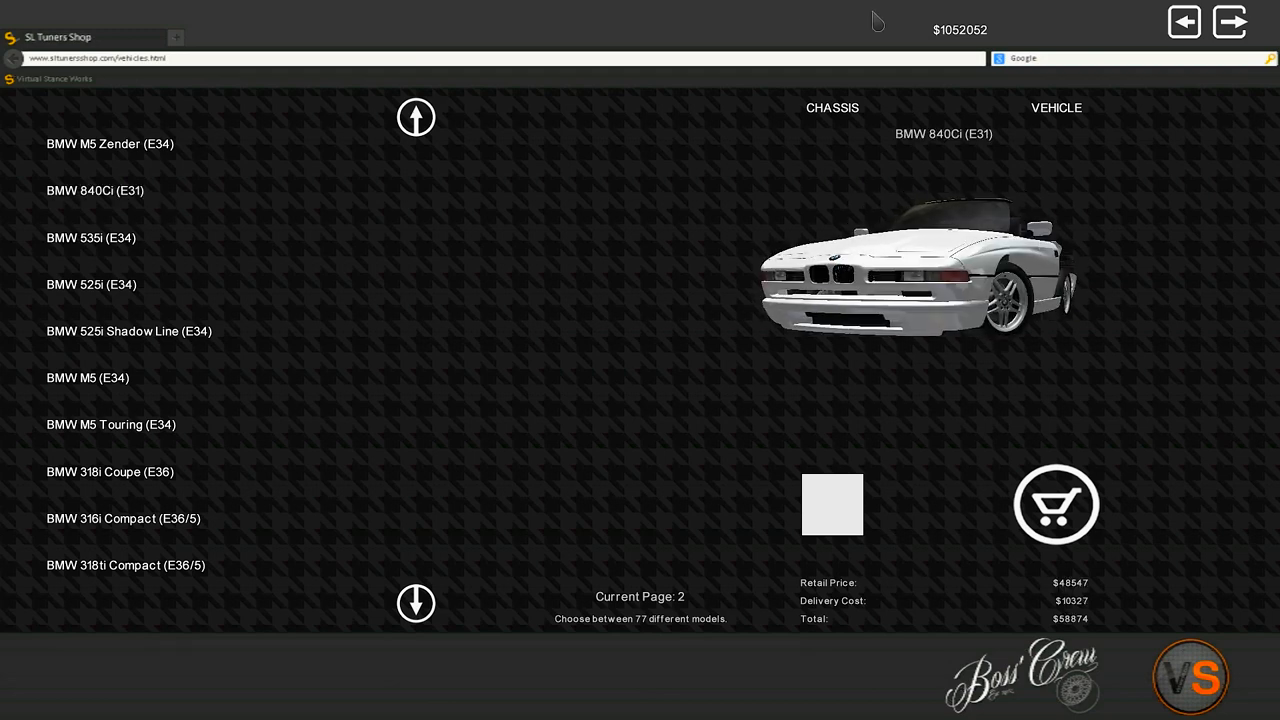
{"action": "left_click", "coordinate": [832, 504]}
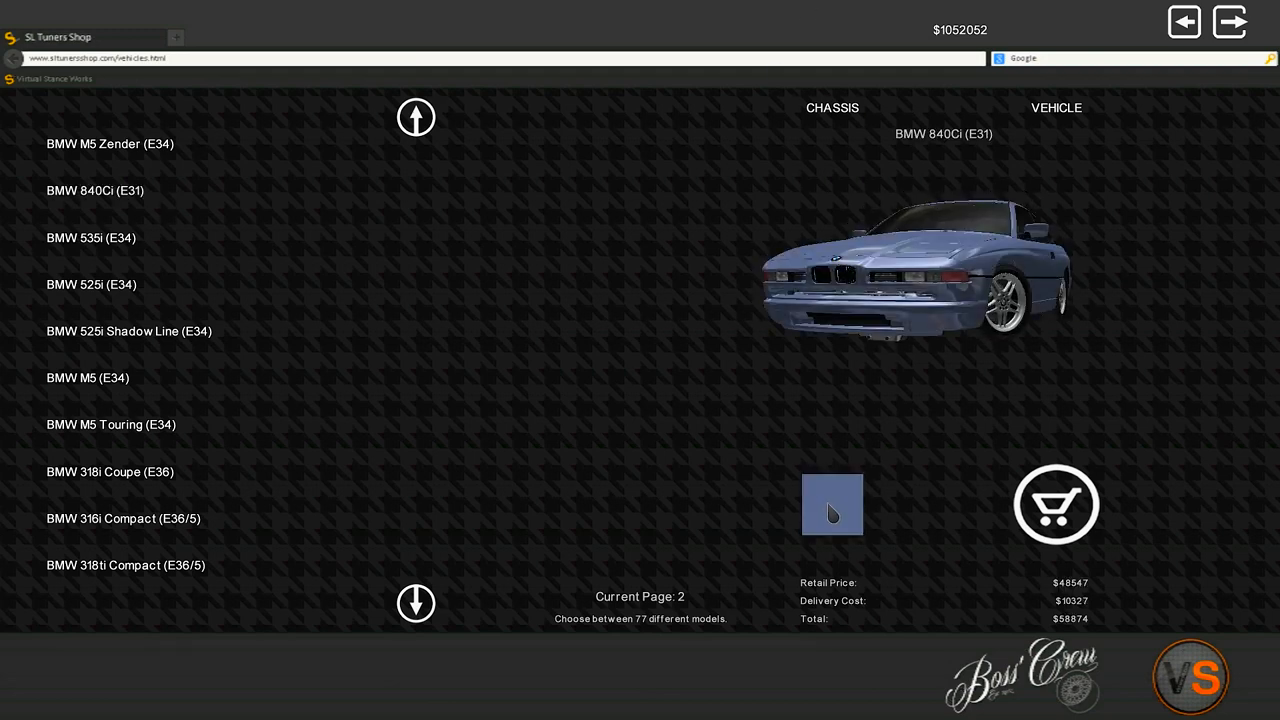
{"action": "left_click", "coordinate": [1056, 504]}
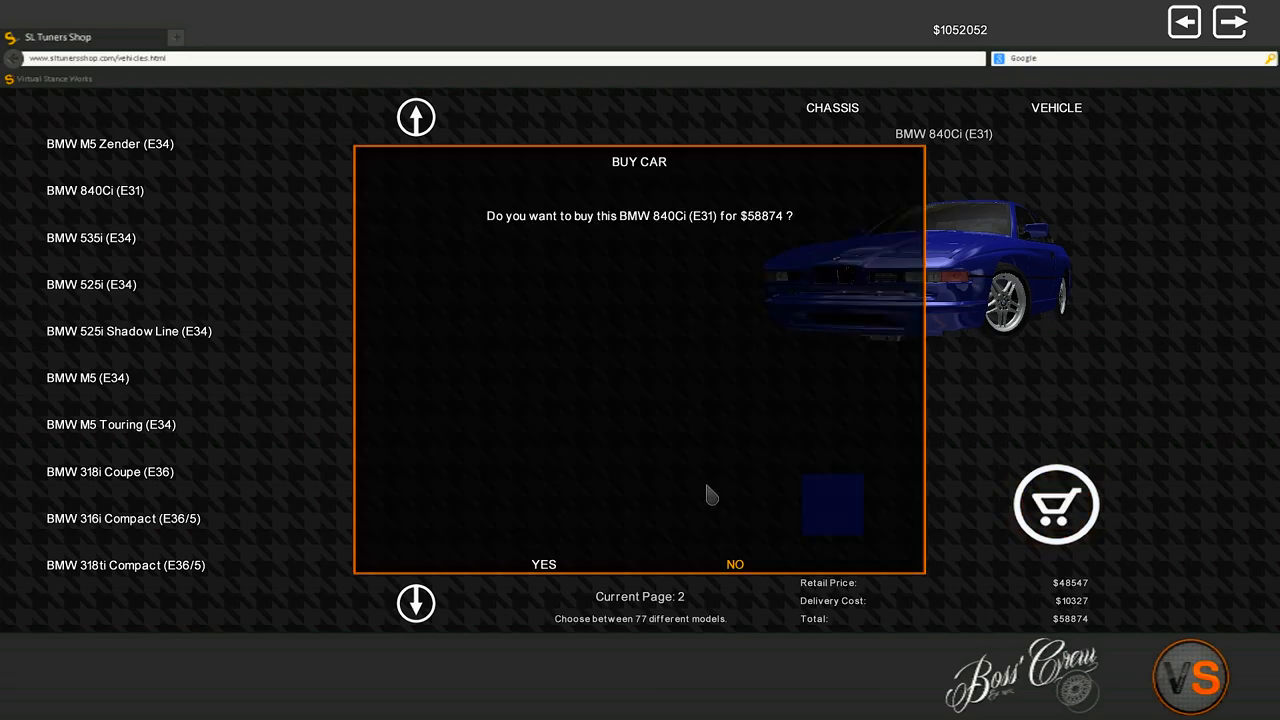
- Confirm buying the BMW 840Ci and review its 8-cylinder 3996 cc engine peaking at 303 HP
{"action": "left_click", "coordinate": [544, 564]}
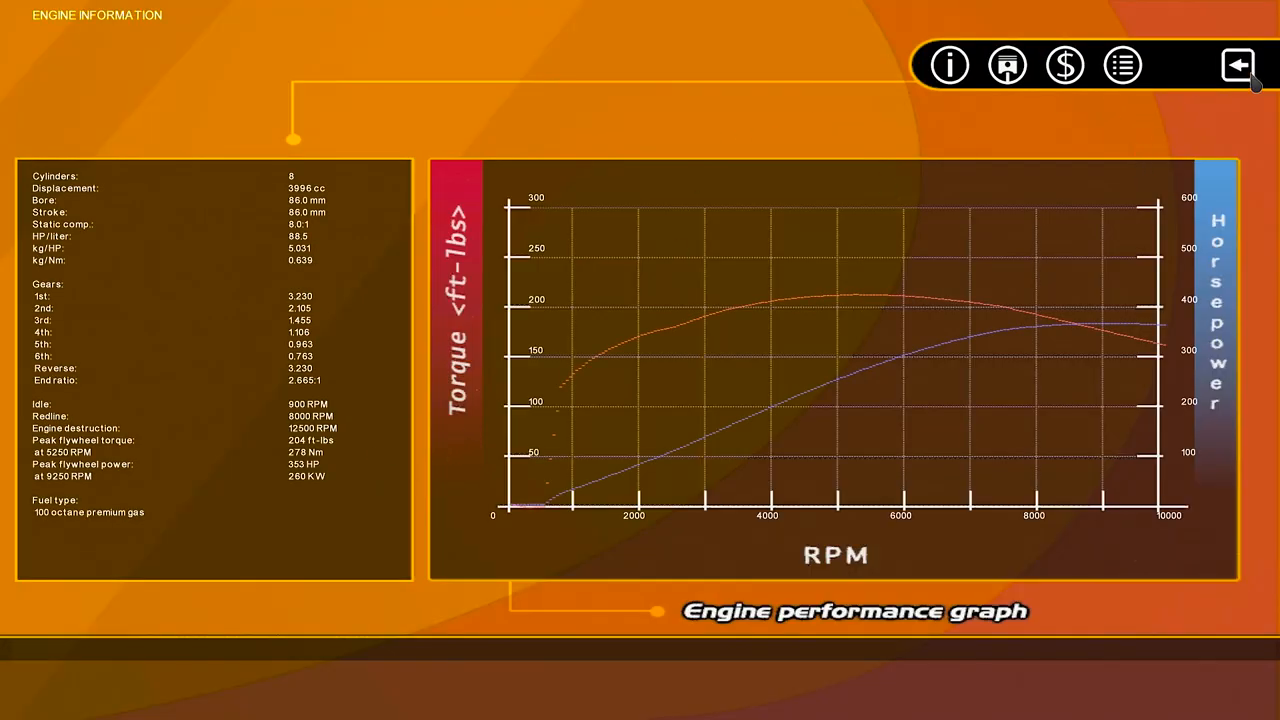
- Leave Engine Information and browse the catalog's ENGINE section for Devil's V8 parts
{"action": "left_click", "coordinate": [1236, 64]}
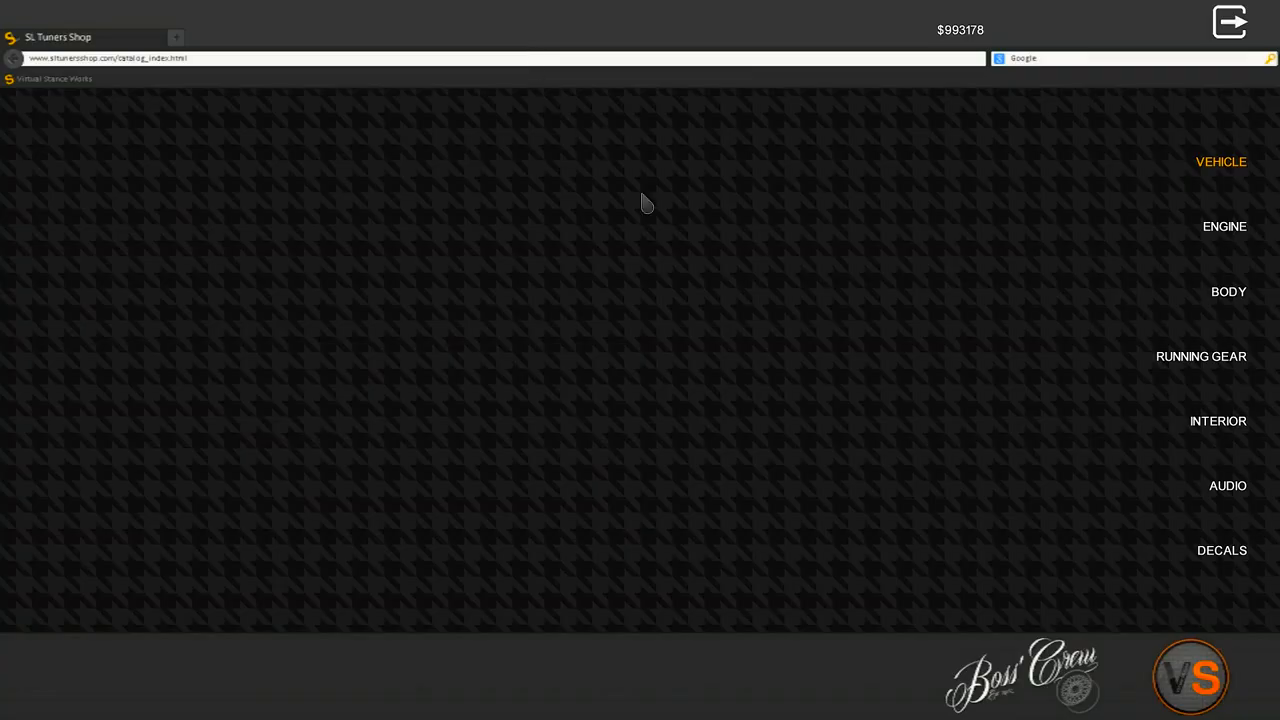
{"action": "left_click", "coordinate": [1224, 226]}
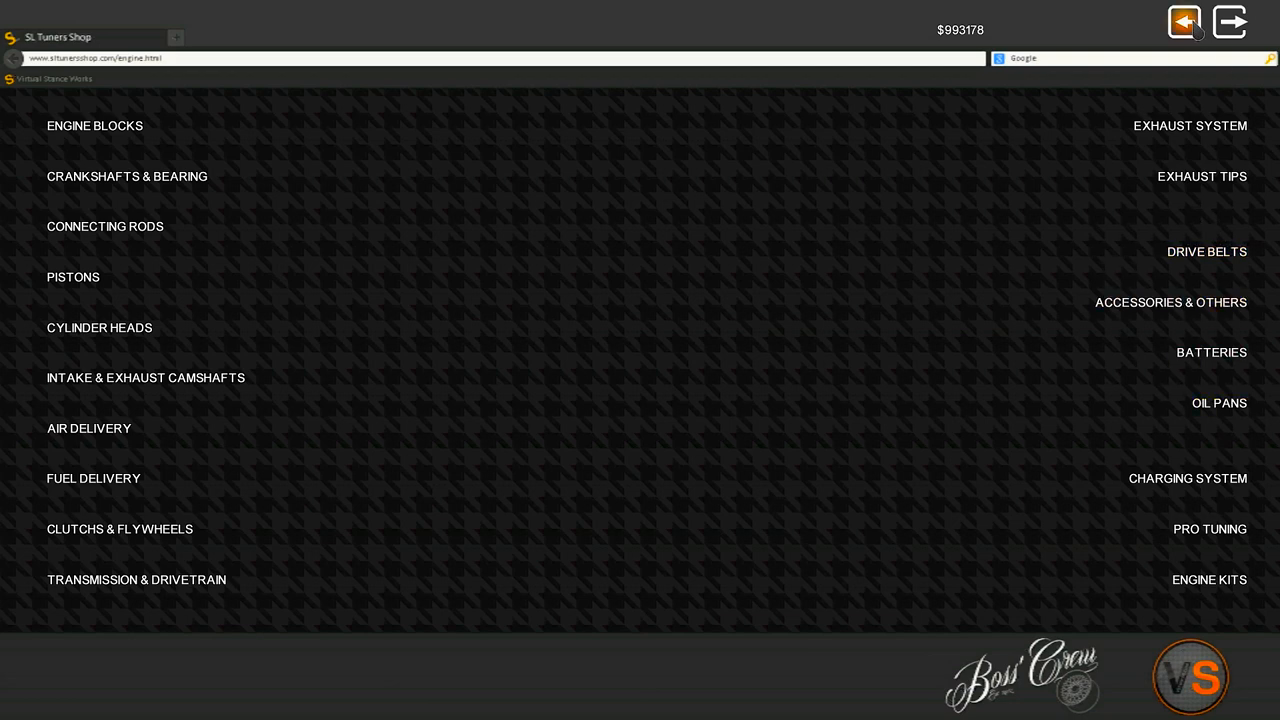
{"action": "left_click", "coordinate": [1184, 20]}
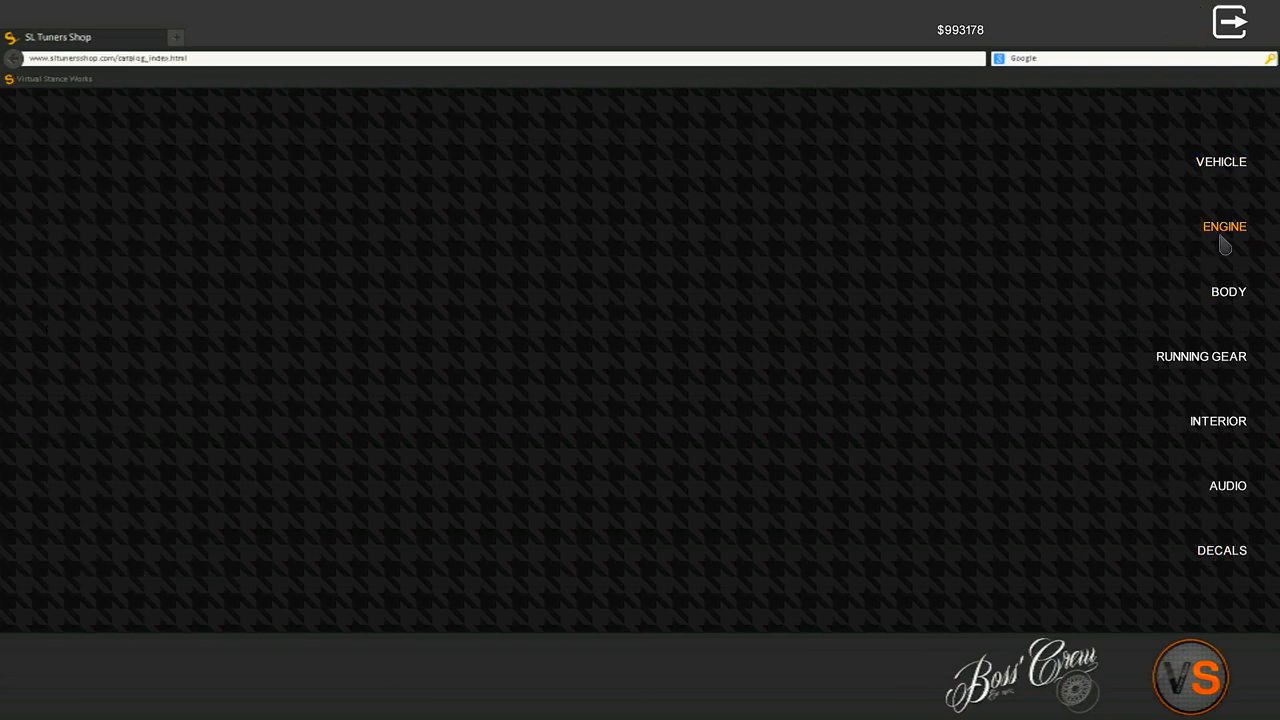
{"action": "left_click", "coordinate": [1224, 226]}
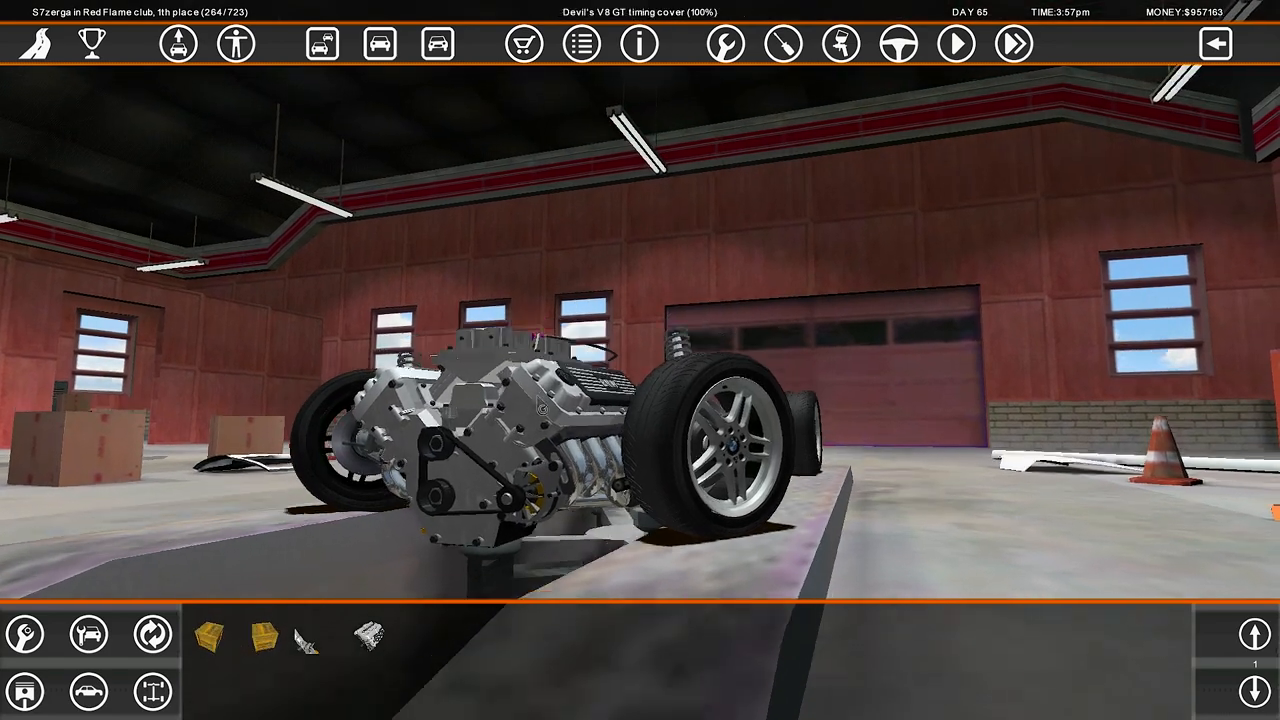
- Review the new engine's performance, then fit SL Tuners 215/40 R16 sport tyres and new rims
{"action": "left_click", "coordinate": [640, 44]}
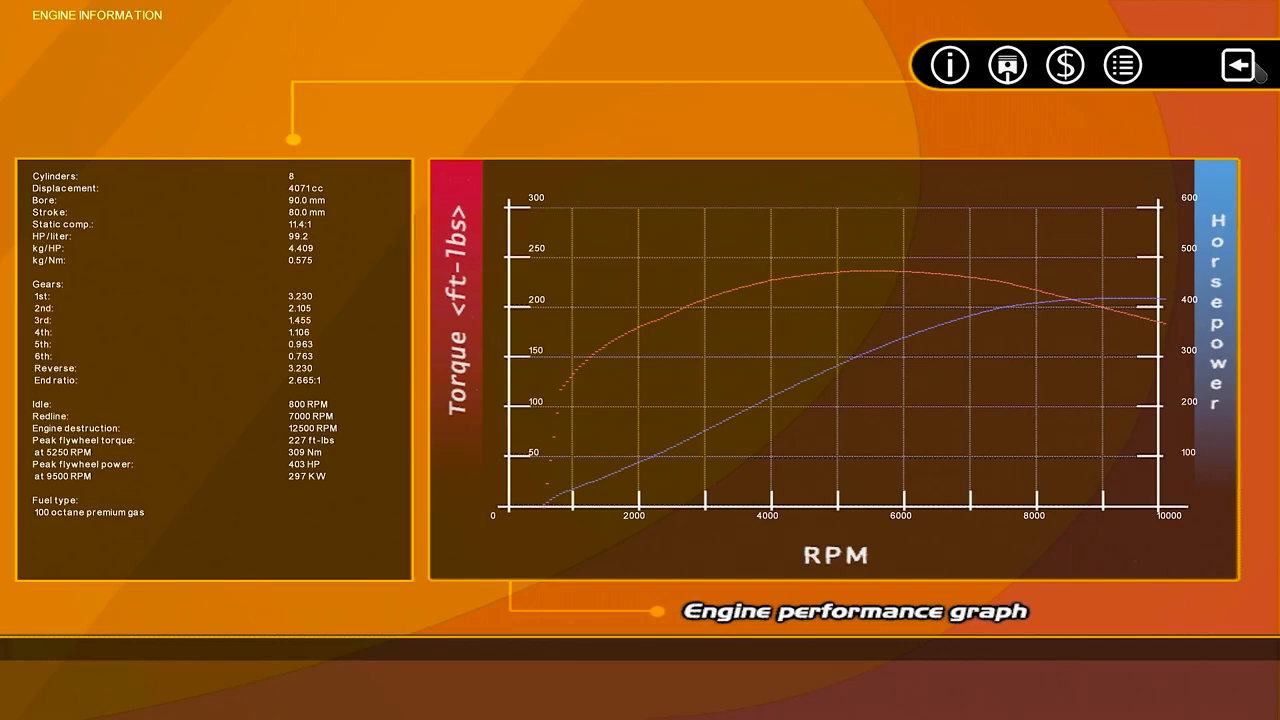
{"action": "left_click", "coordinate": [1238, 64]}
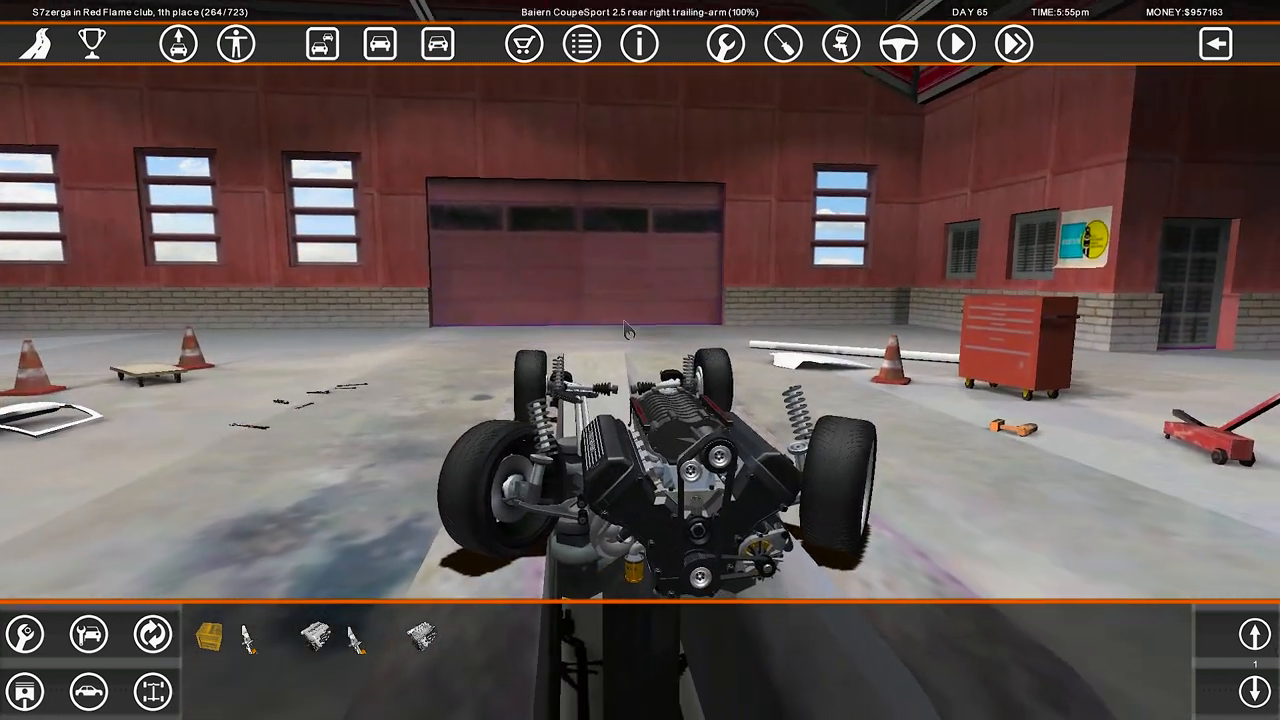
{"action": "left_click", "coordinate": [640, 44]}
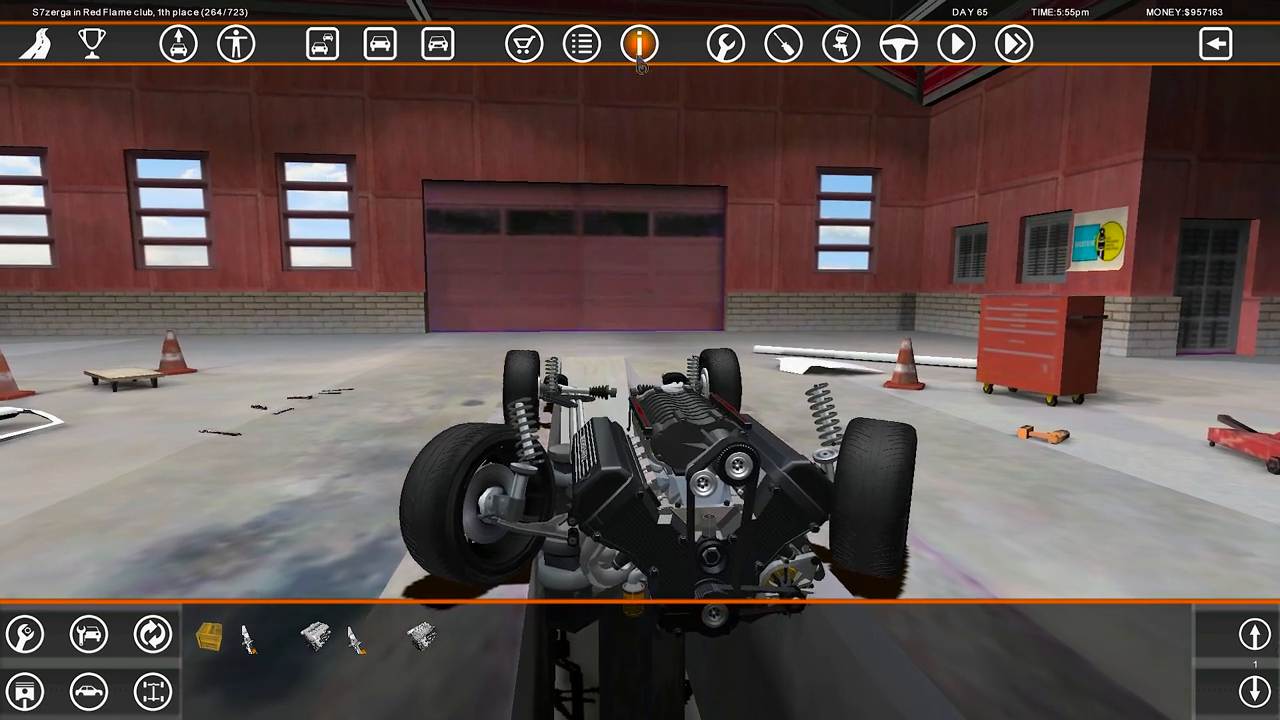
{"action": "left_click", "coordinate": [640, 44]}
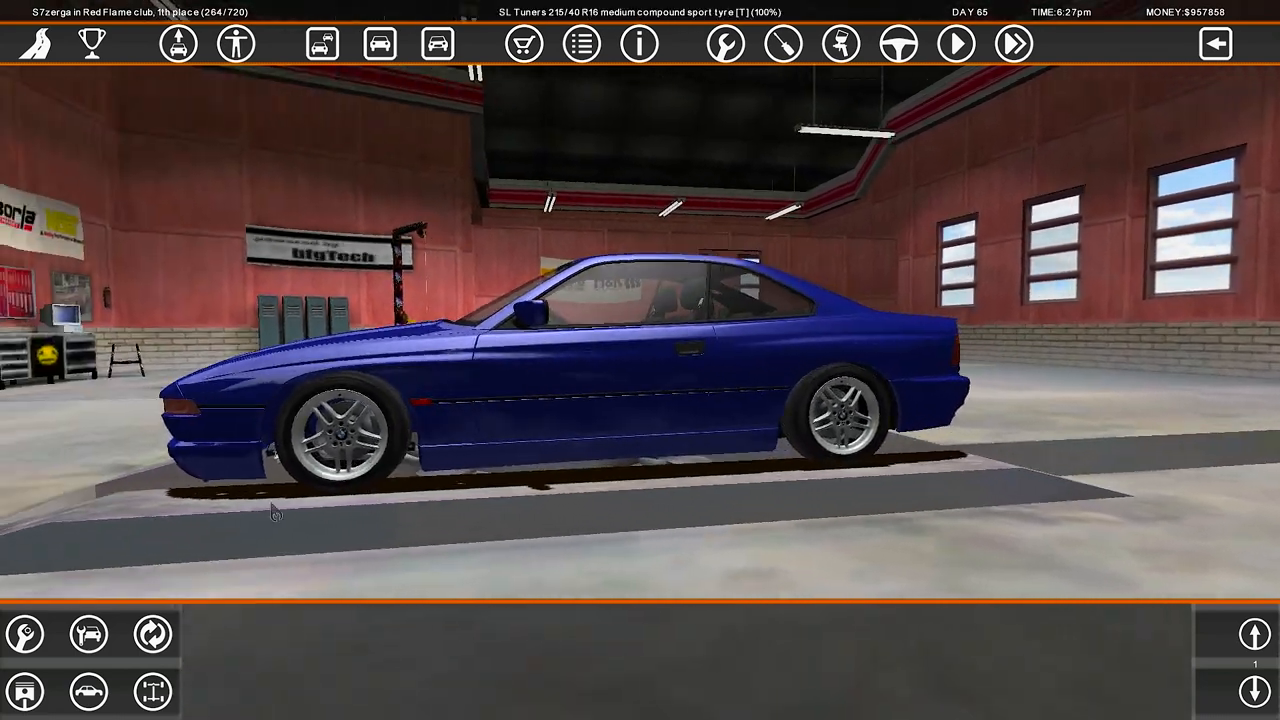
{"action": "left_click", "coordinate": [436, 44]}
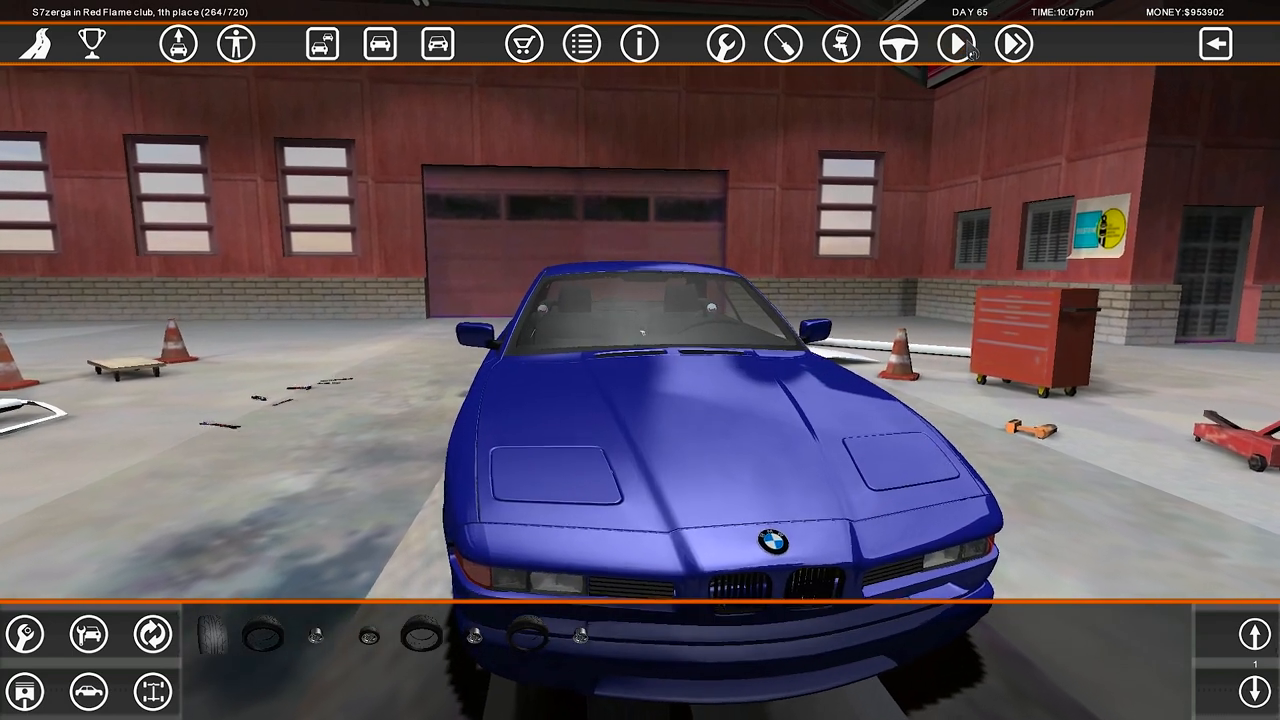
- Skip ahead to the next day and take the BMW out onto the night streets
{"action": "left_click", "coordinate": [956, 44]}
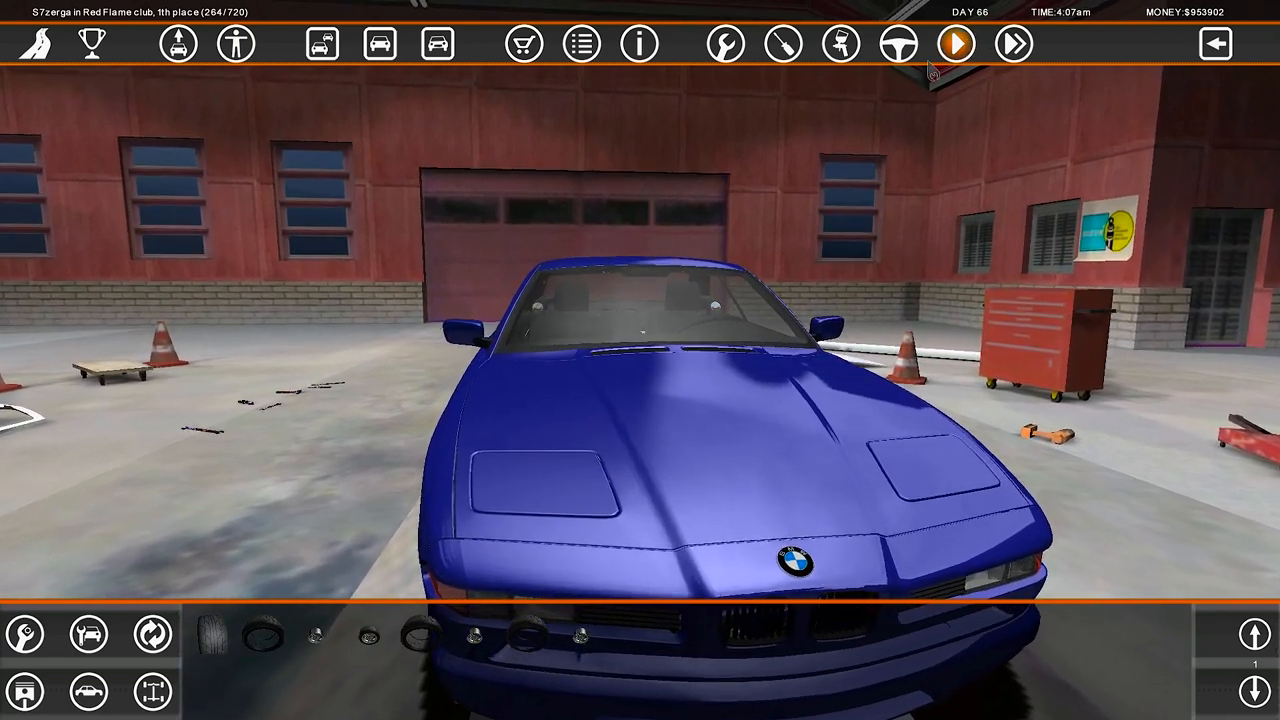
{"action": "left_click", "coordinate": [956, 44]}
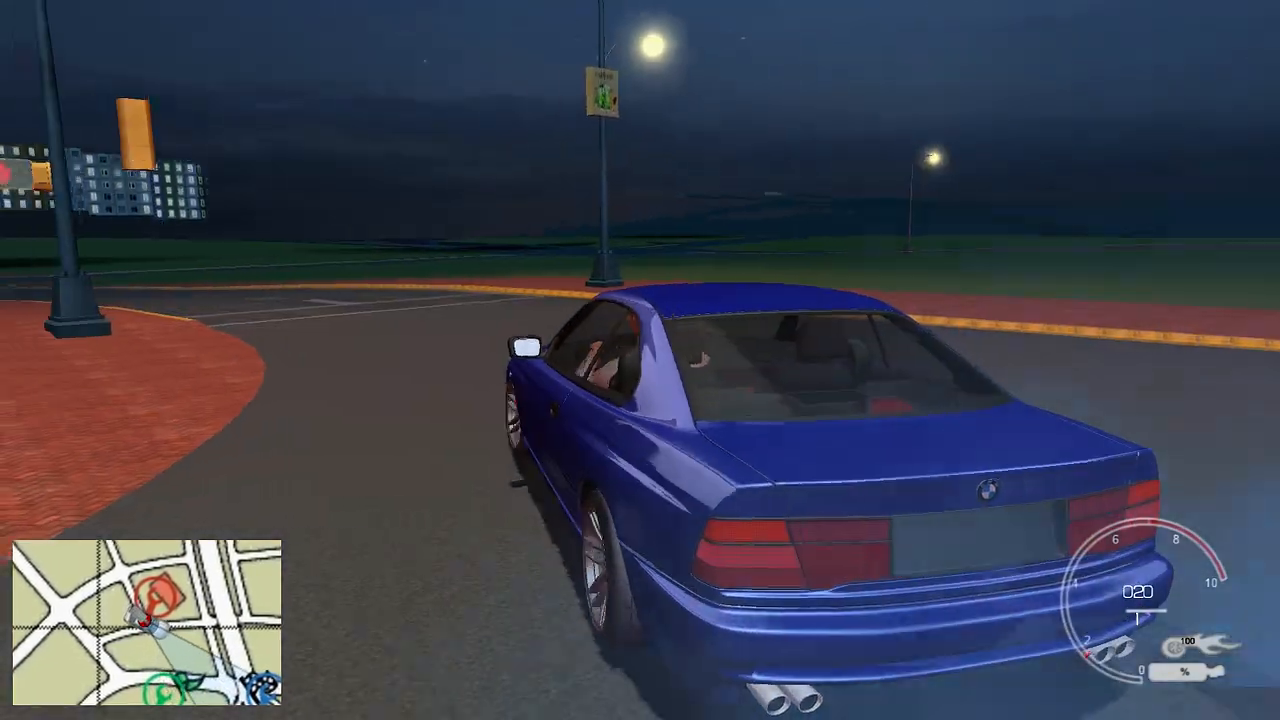
- Drive the BMW to the night street-race meet and participate in a race
{"action": "key", "text": "w"}
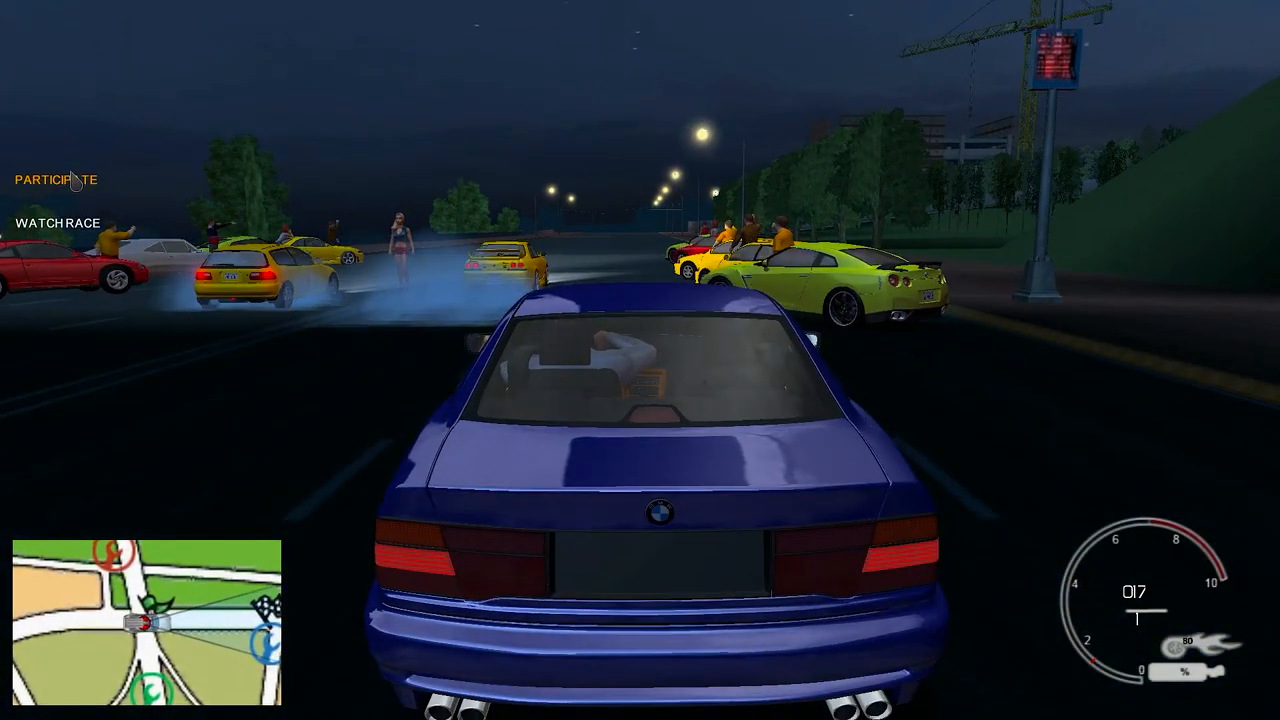
{"action": "left_click", "coordinate": [56, 180]}
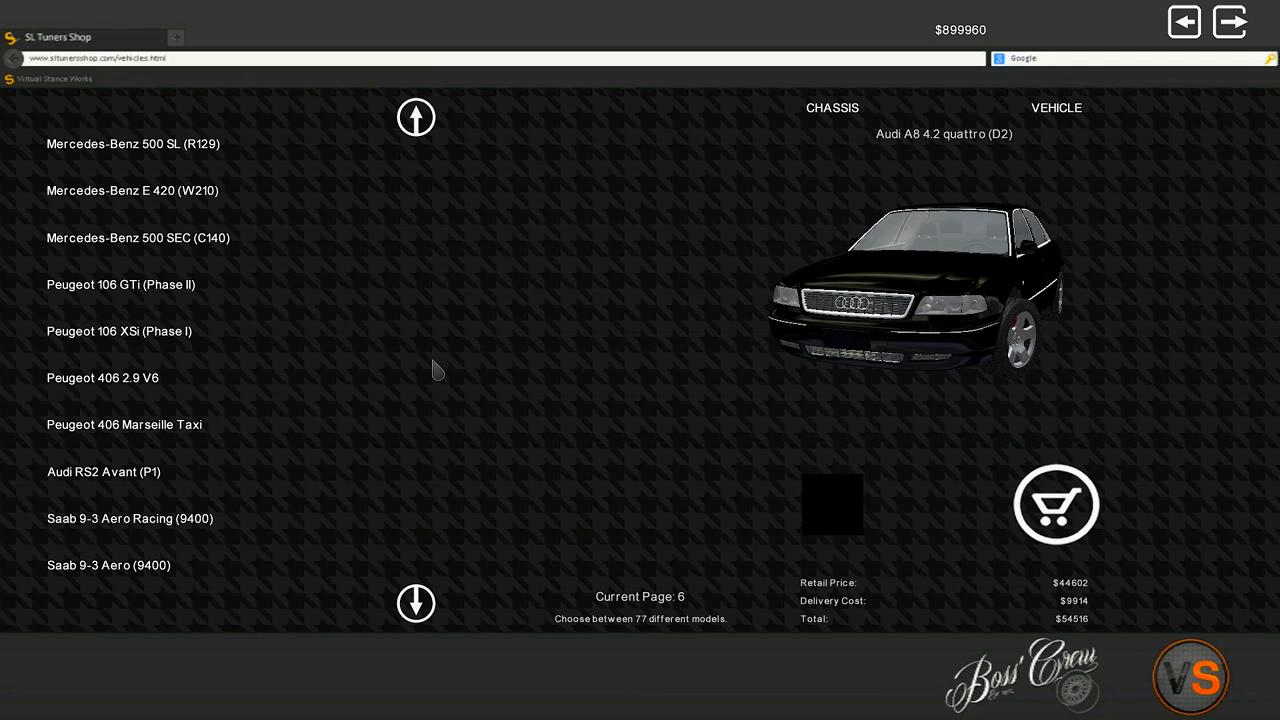
- Page through the car catalogue past the BMW M Coupe toward the Mercedes-Benz 500 SEC (C140)
{"action": "left_click", "coordinate": [416, 604]}
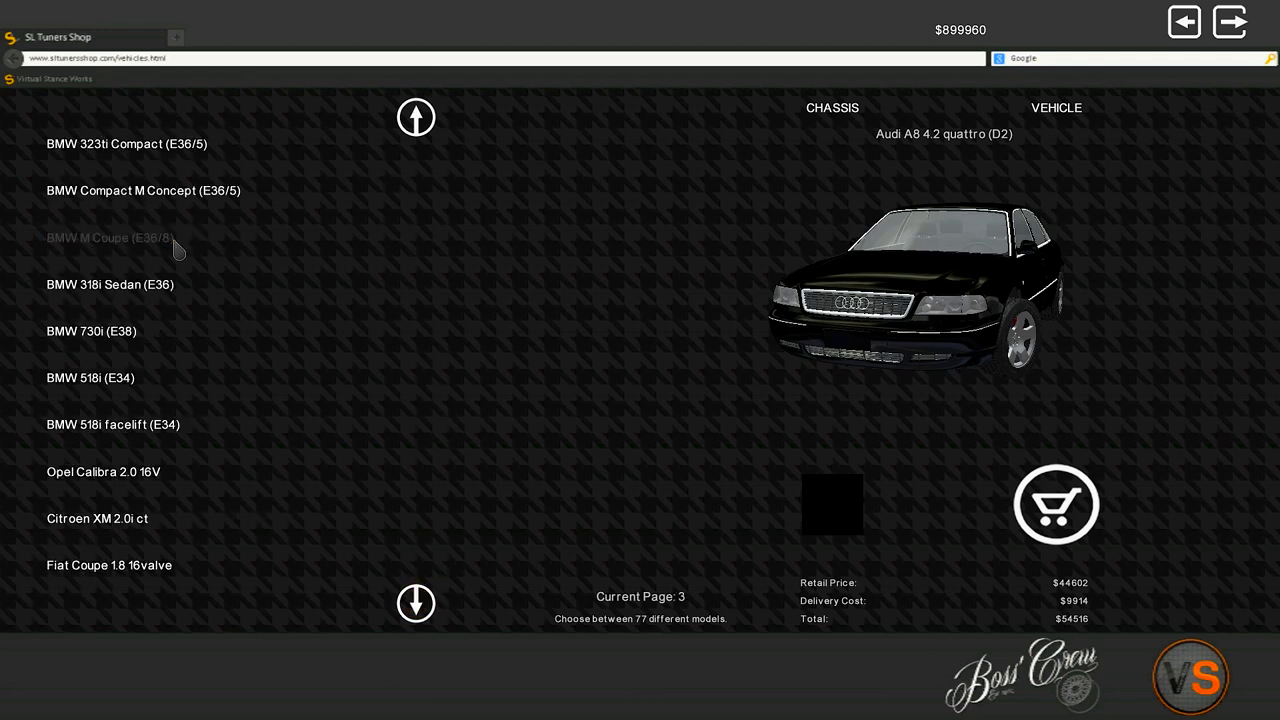
{"action": "left_click", "coordinate": [108, 238]}
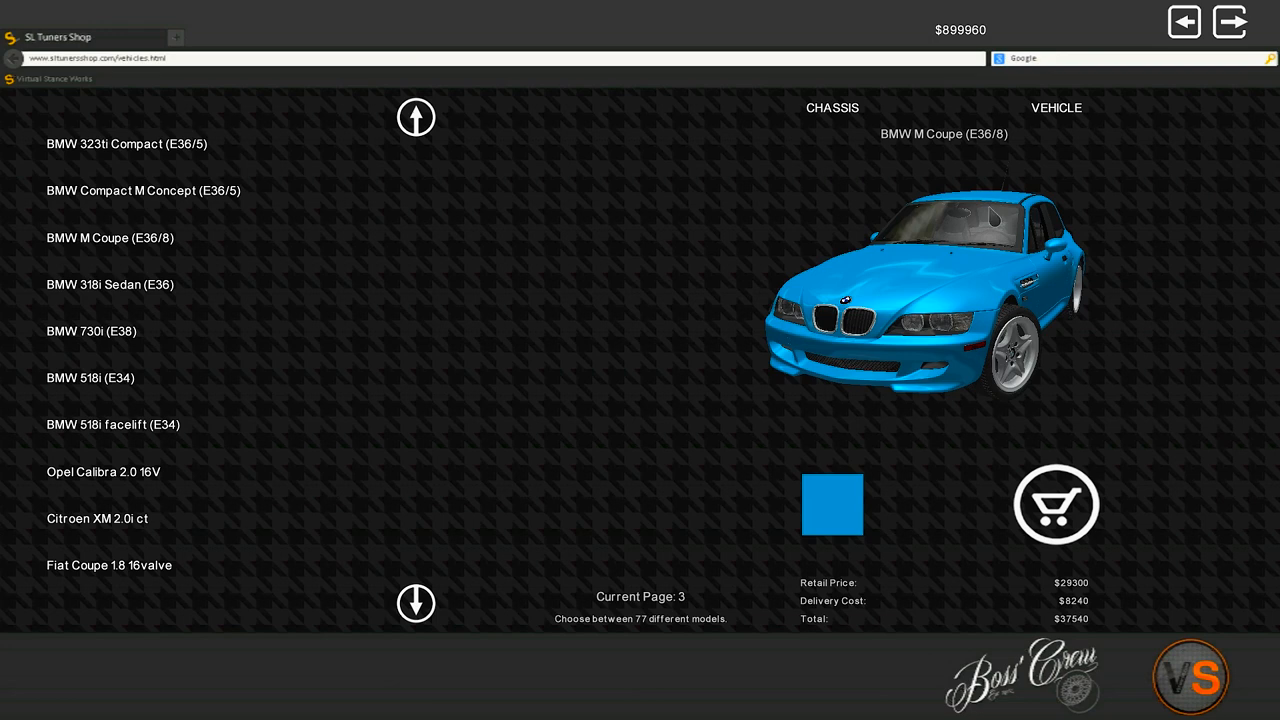
{"action": "mouse_move", "coordinate": [992, 218]}
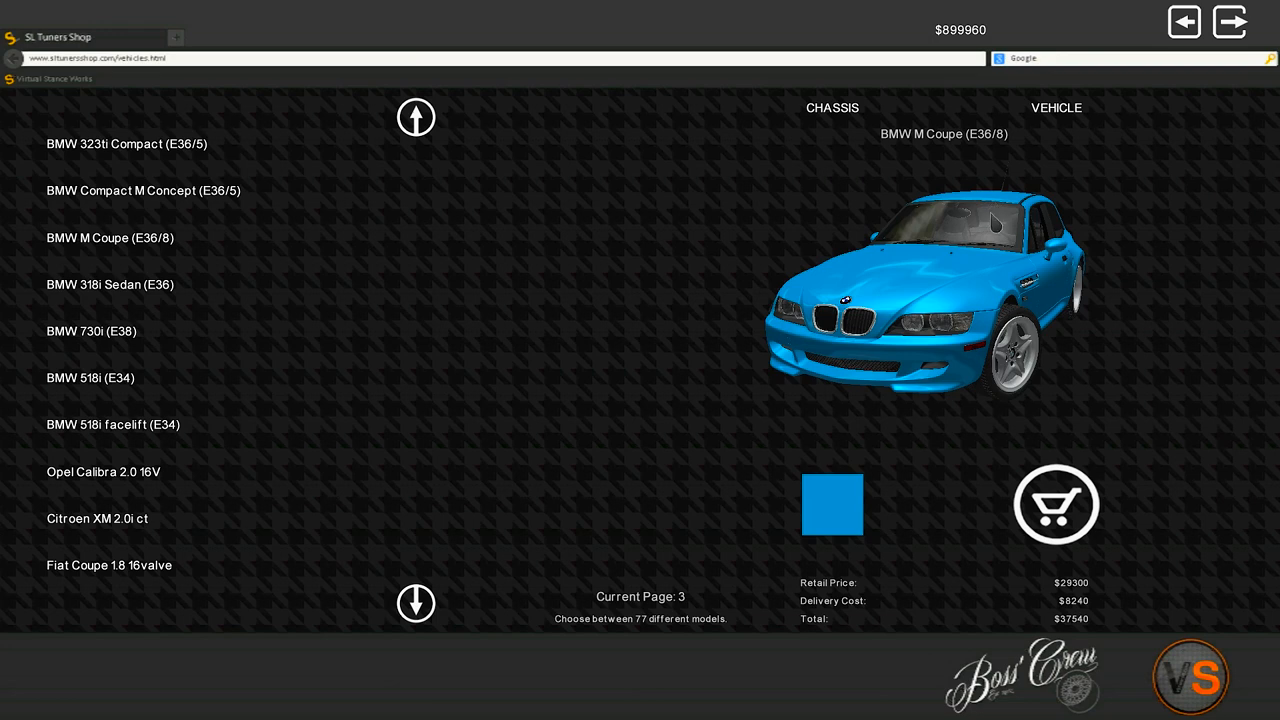
{"action": "mouse_move", "coordinate": [416, 604]}
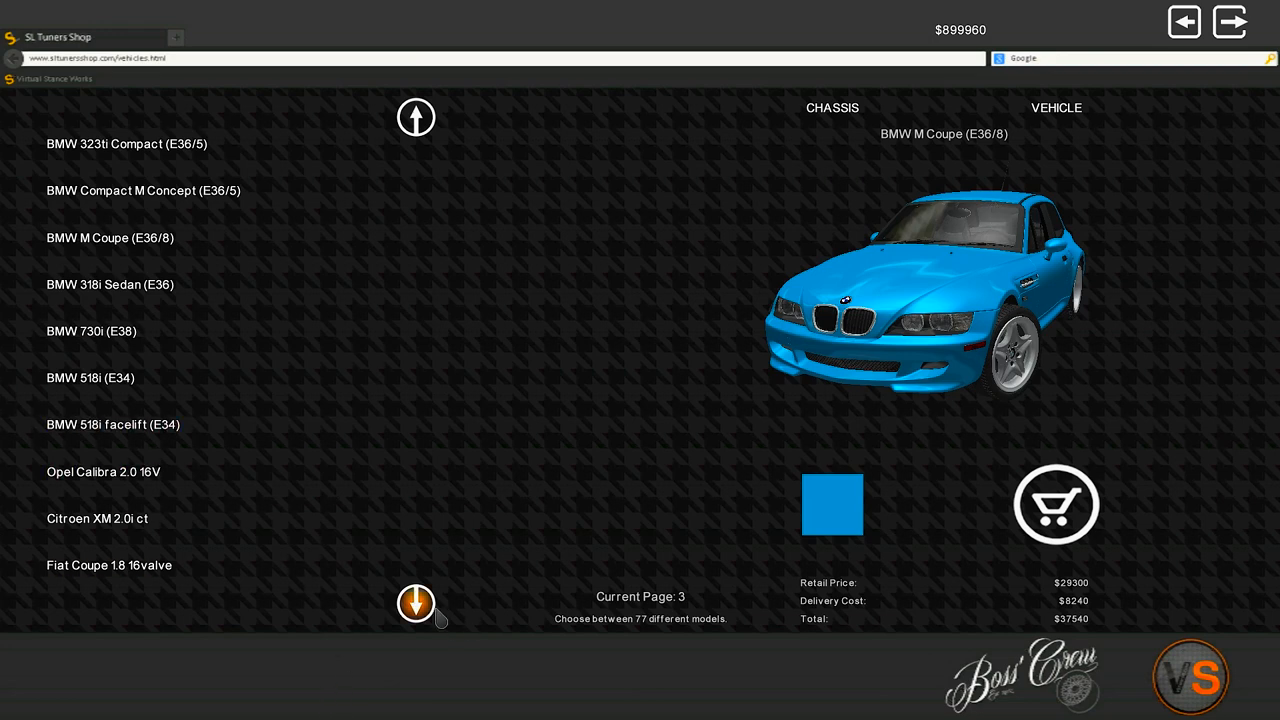
{"action": "mouse_move", "coordinate": [416, 604]}
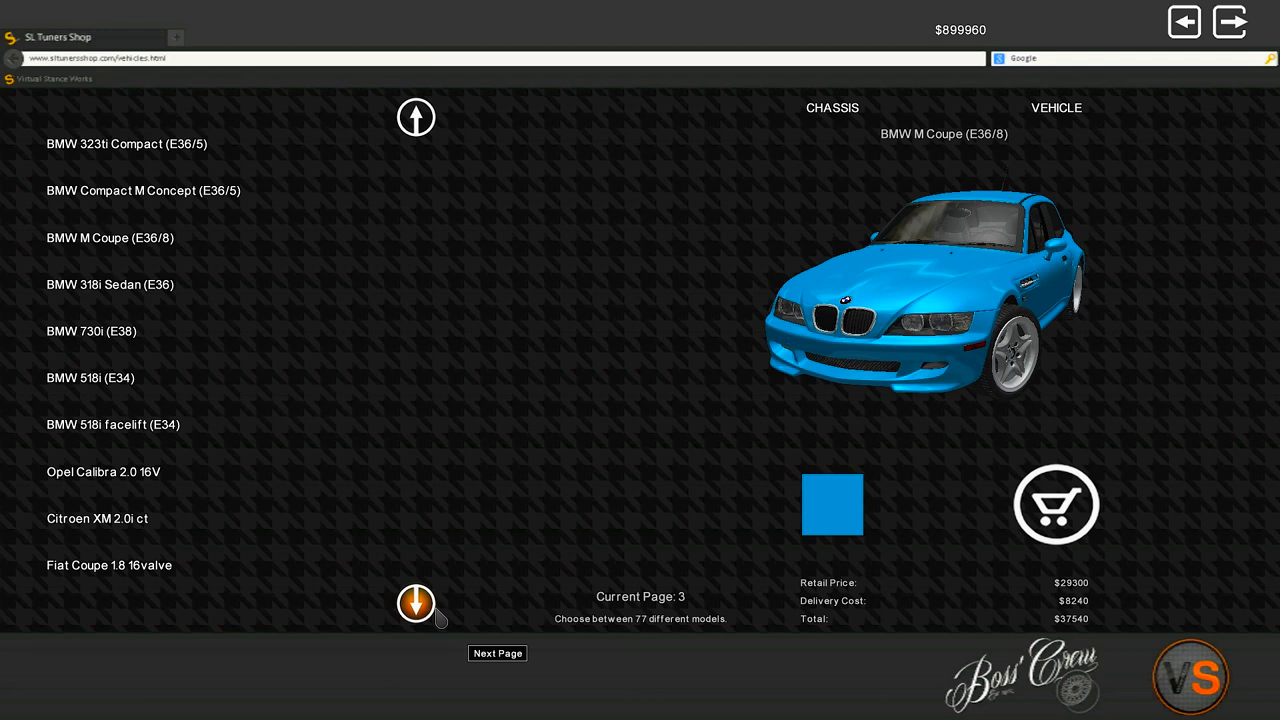
{"action": "left_click", "coordinate": [416, 604]}
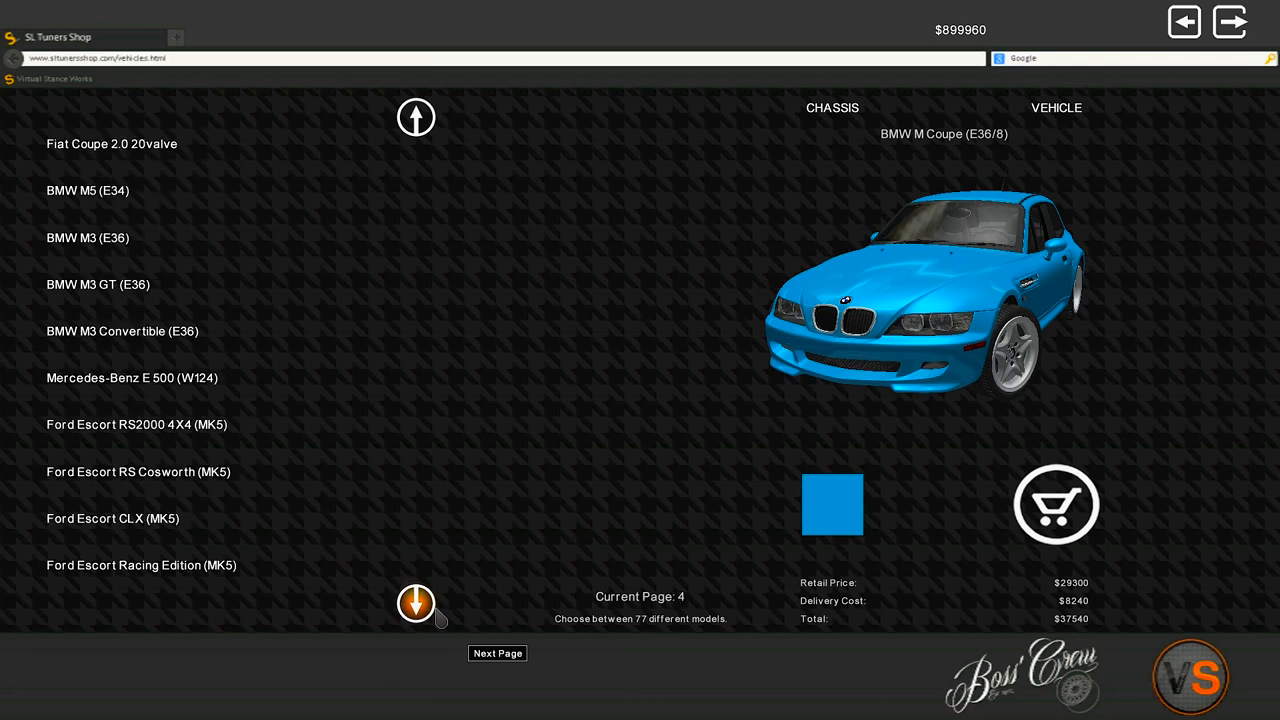
{"action": "left_click", "coordinate": [416, 604]}
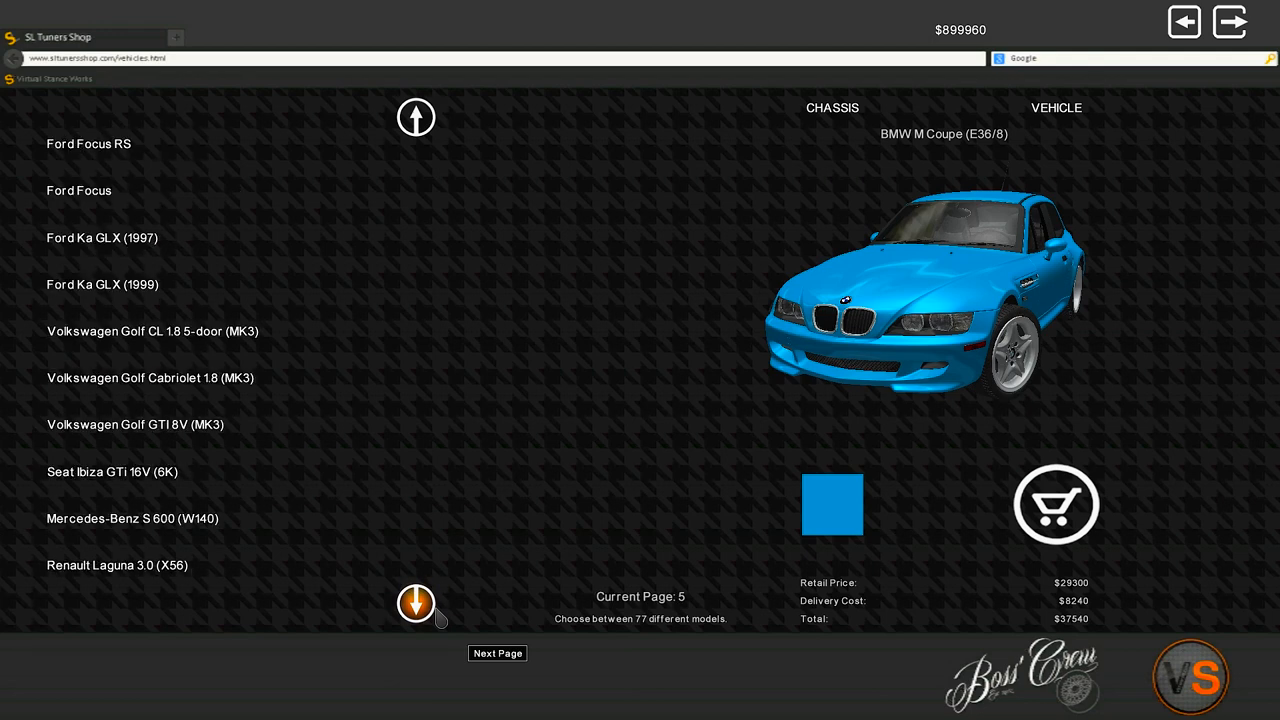
{"action": "left_click", "coordinate": [416, 604]}
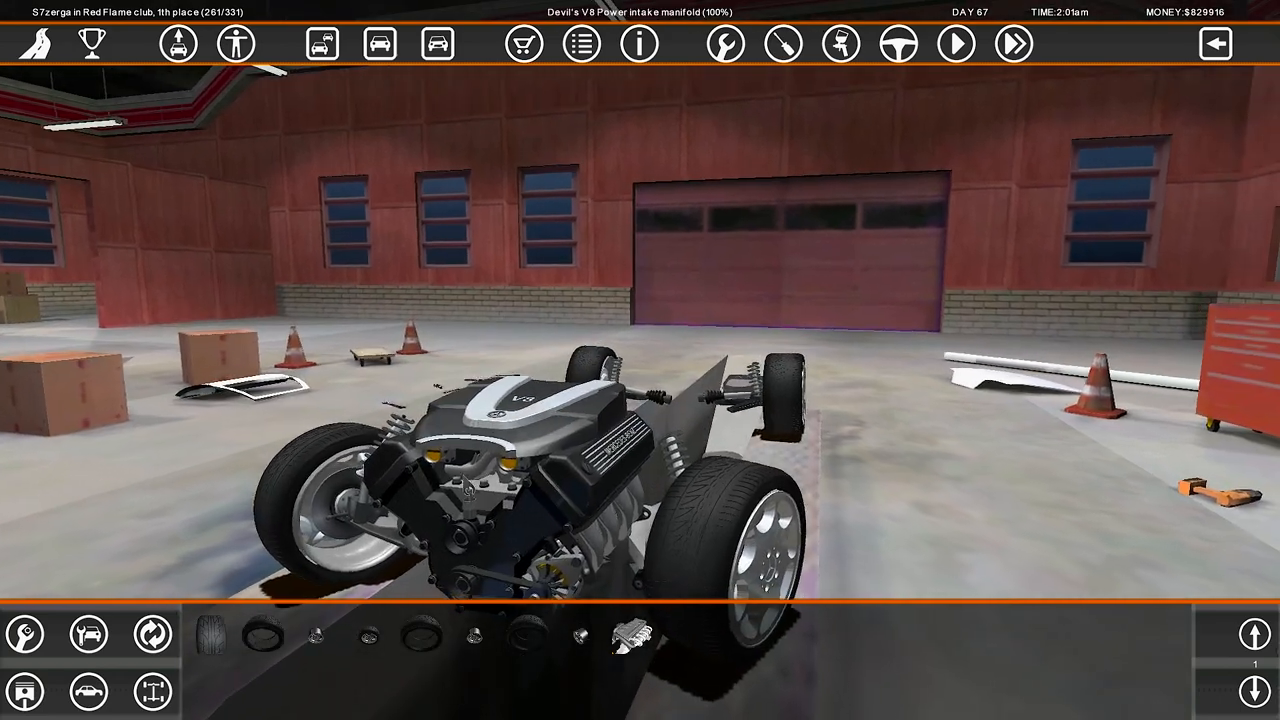
- Review the Mercedes 500 SEC's car sheet and its eight-cylinder 4834 cc engine graph
{"action": "left_click", "coordinate": [640, 44]}
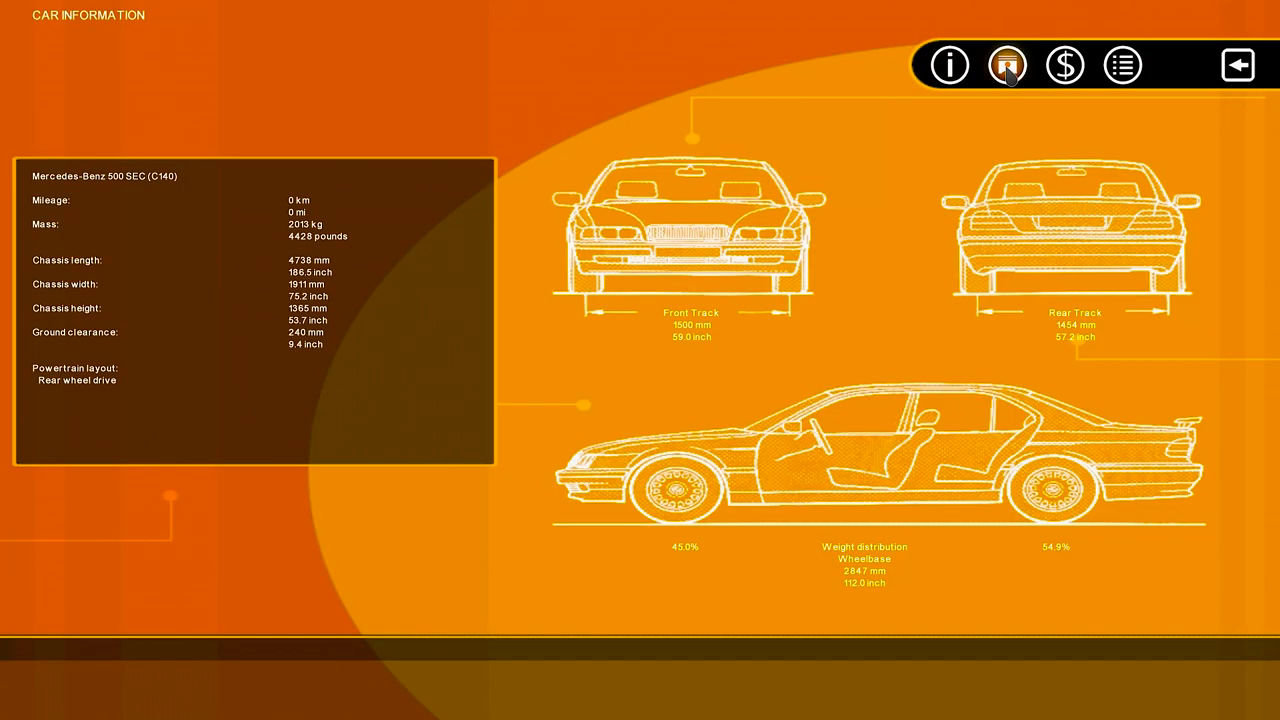
{"action": "left_click", "coordinate": [1008, 64]}
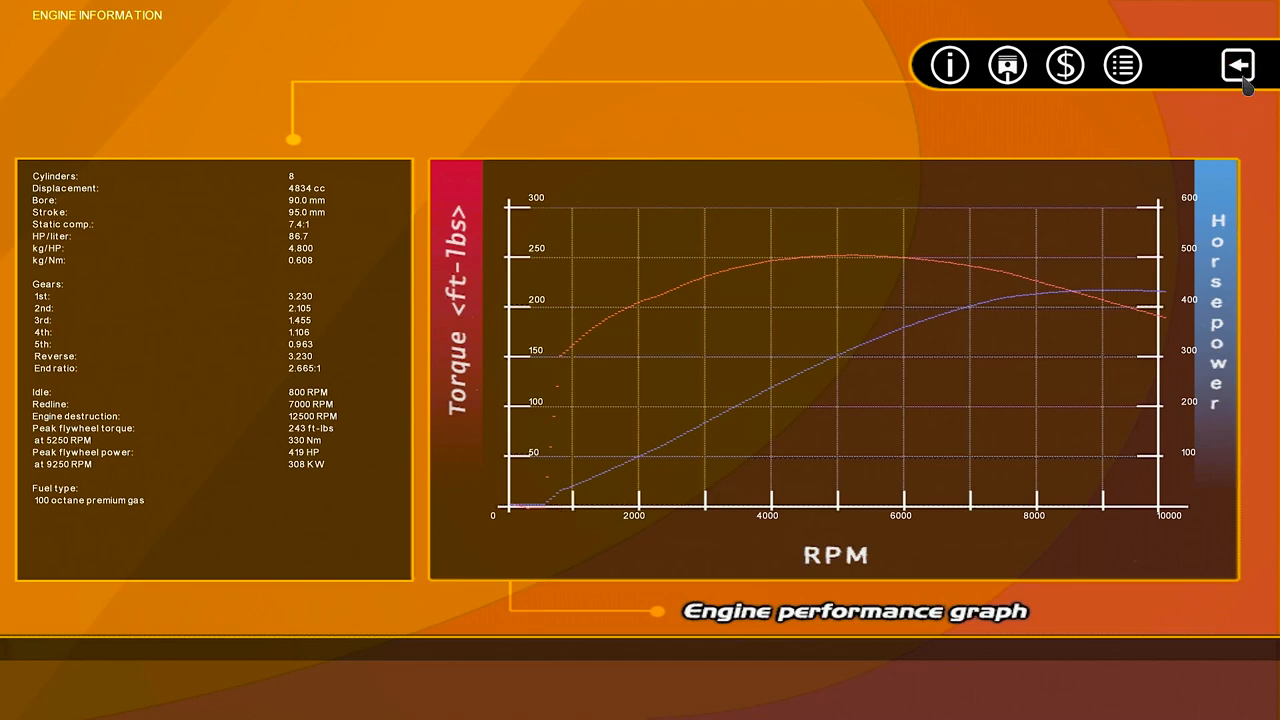
{"action": "left_click", "coordinate": [1238, 64]}
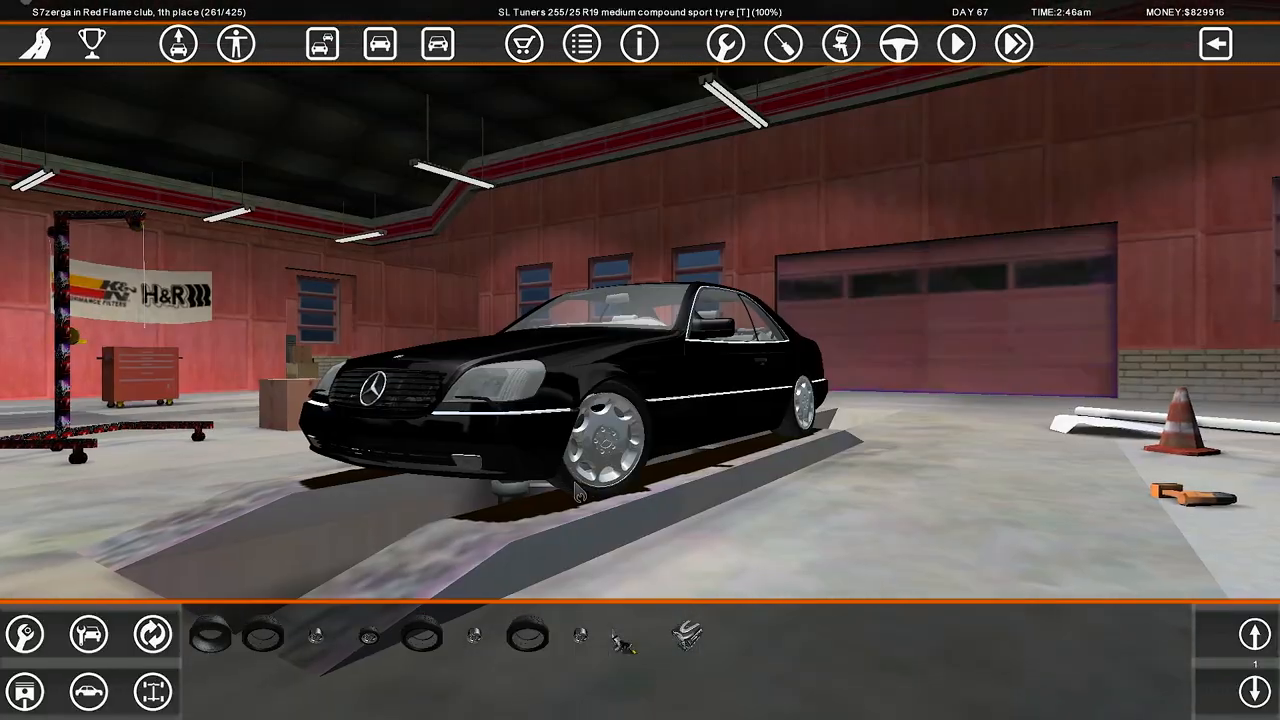
- Mount SL Tuners 255/25 R19 tyres on silver rims onto the Mercedes' bare hubs
{"action": "left_click", "coordinate": [436, 44]}
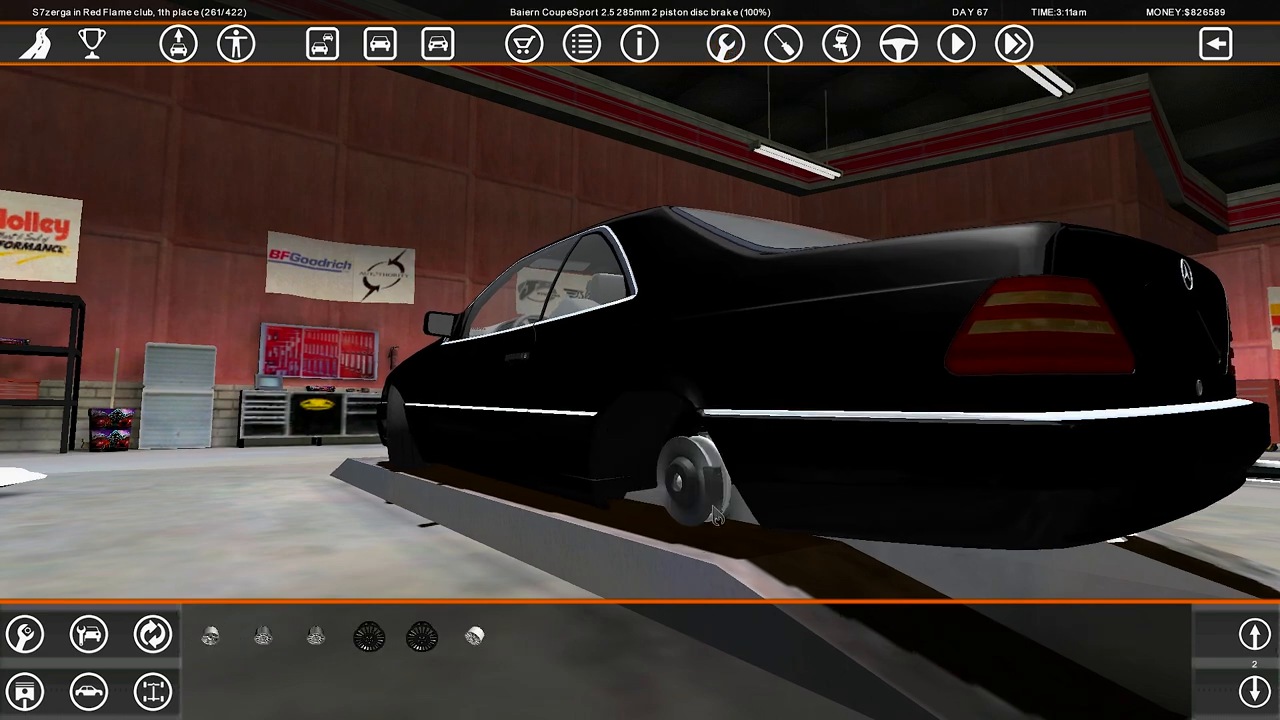
{"action": "left_click", "coordinate": [264, 636]}
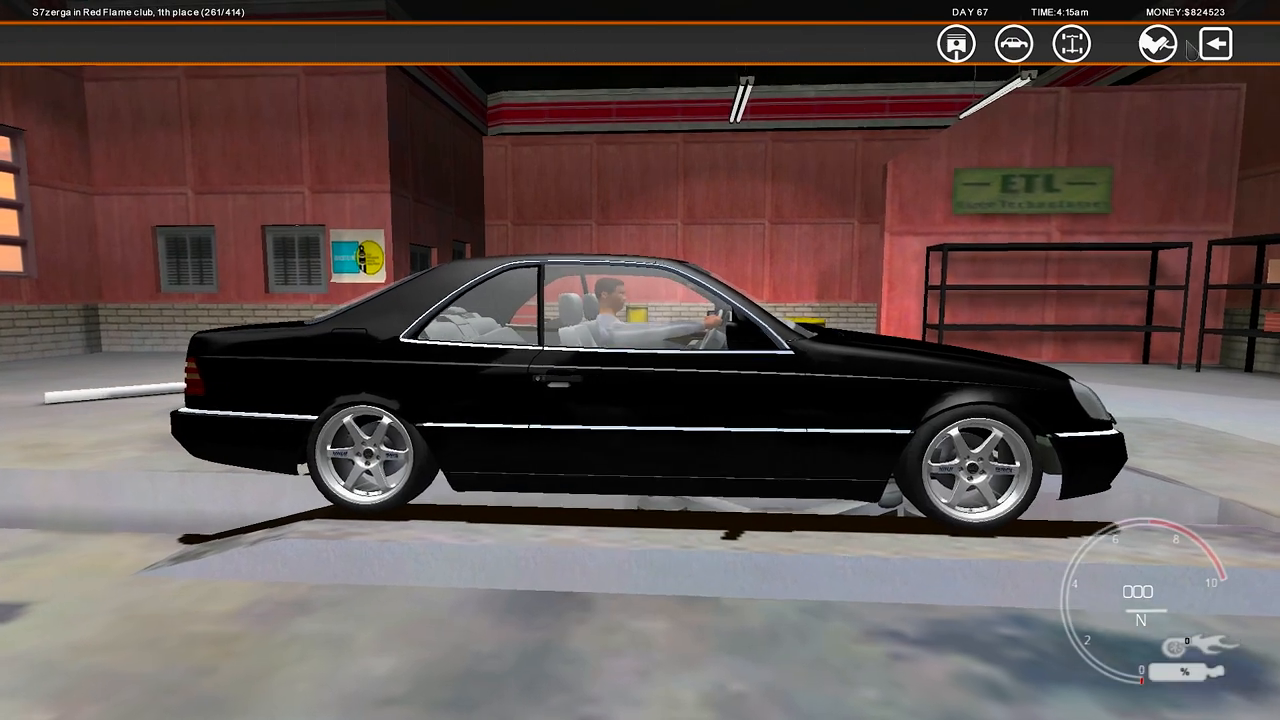
- Seat the driver and drive the black Mercedes out of the garage onto the night road
{"action": "left_click", "coordinate": [1070, 44]}
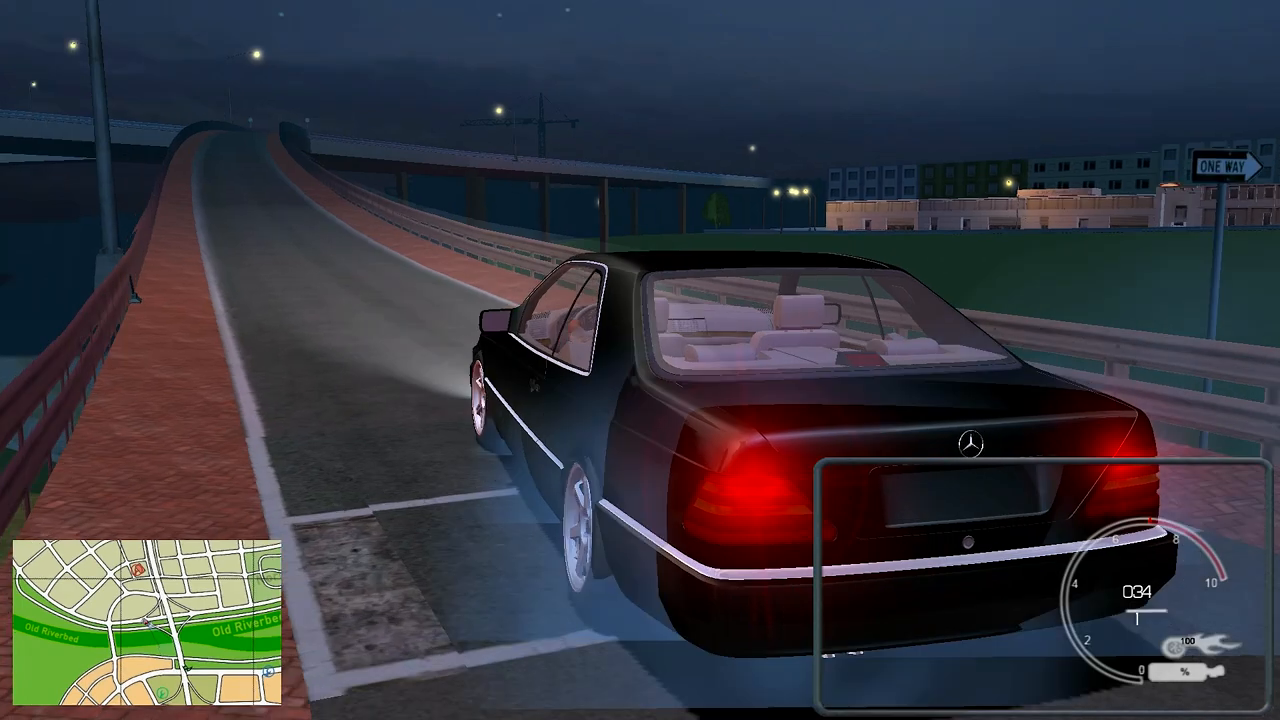
- Accelerate the Mercedes coupe down the night street to win the race against Nathaniel Owens
{"action": "key", "text": "w"}
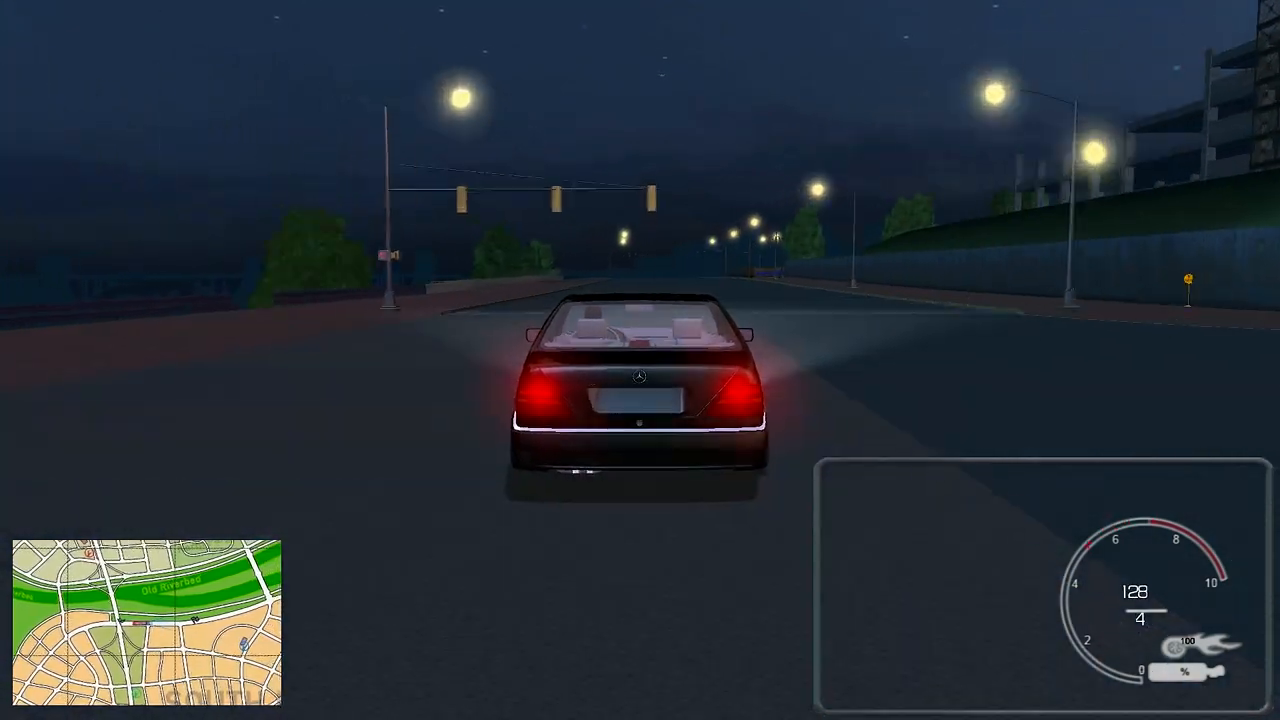
{"action": "key", "text": "w"}
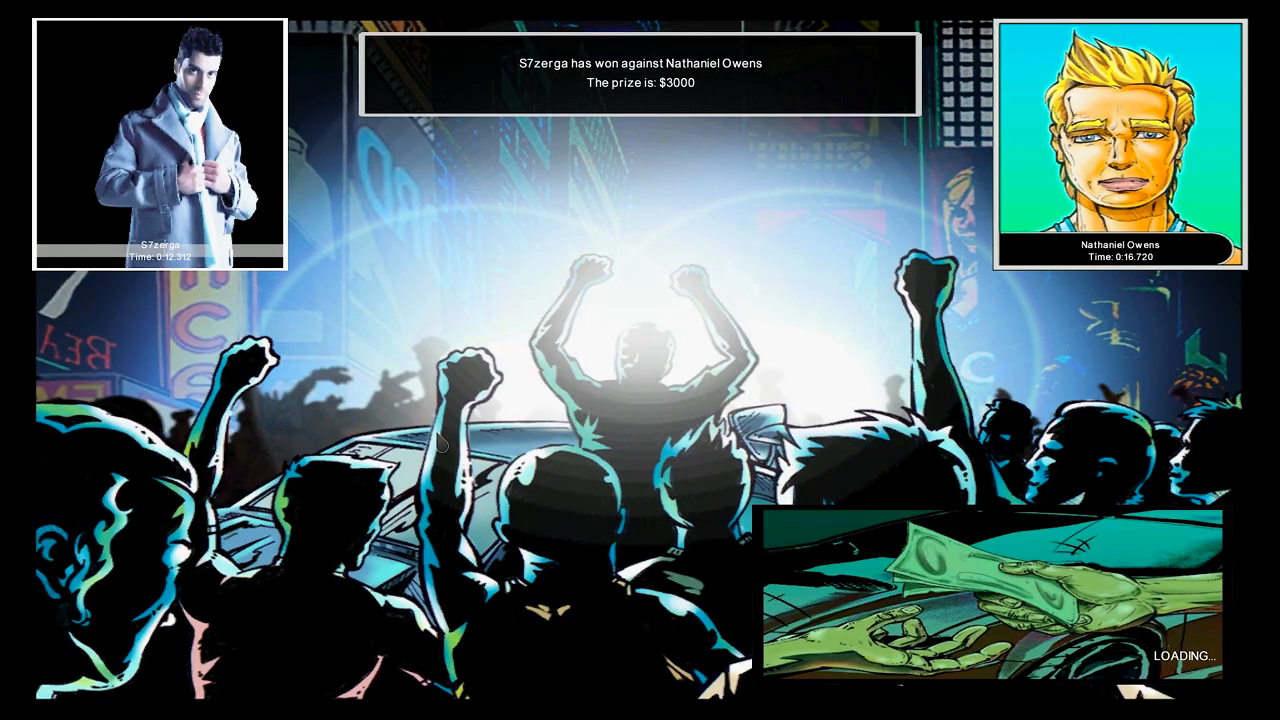
{"action": "mouse_move", "coordinate": [1012, 650]}
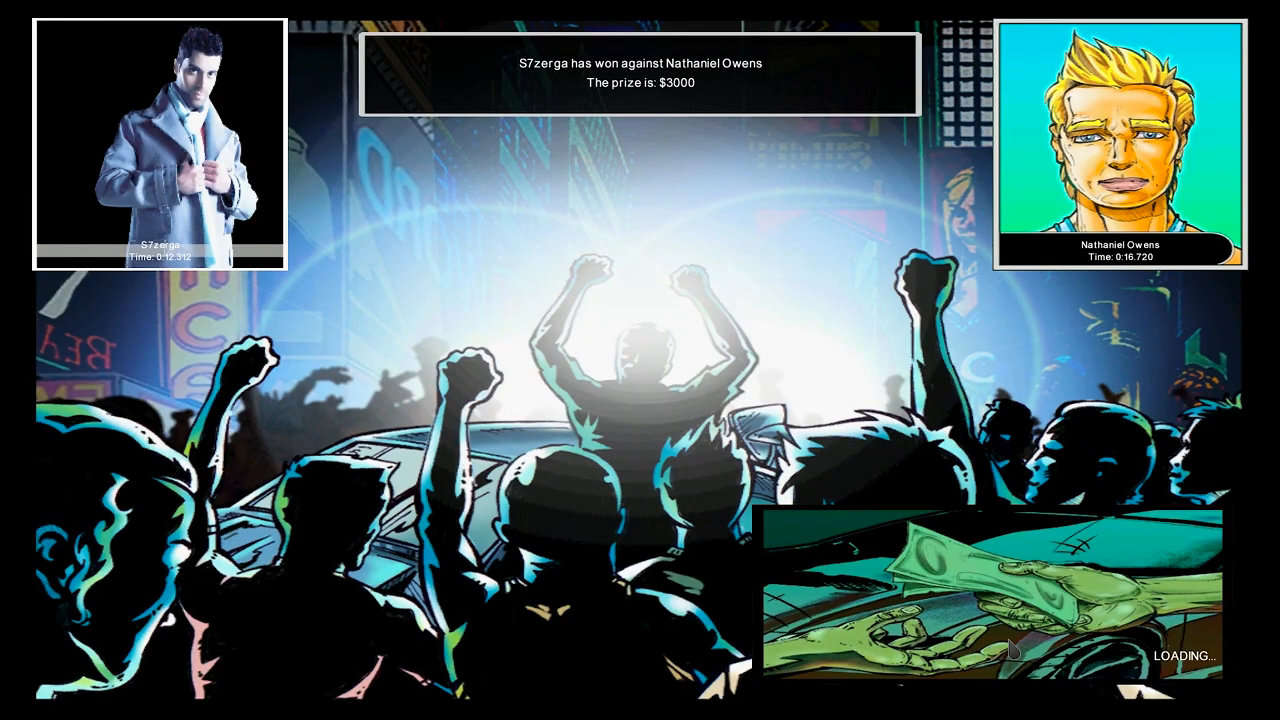
{"action": "mouse_move", "coordinate": [1124, 670]}
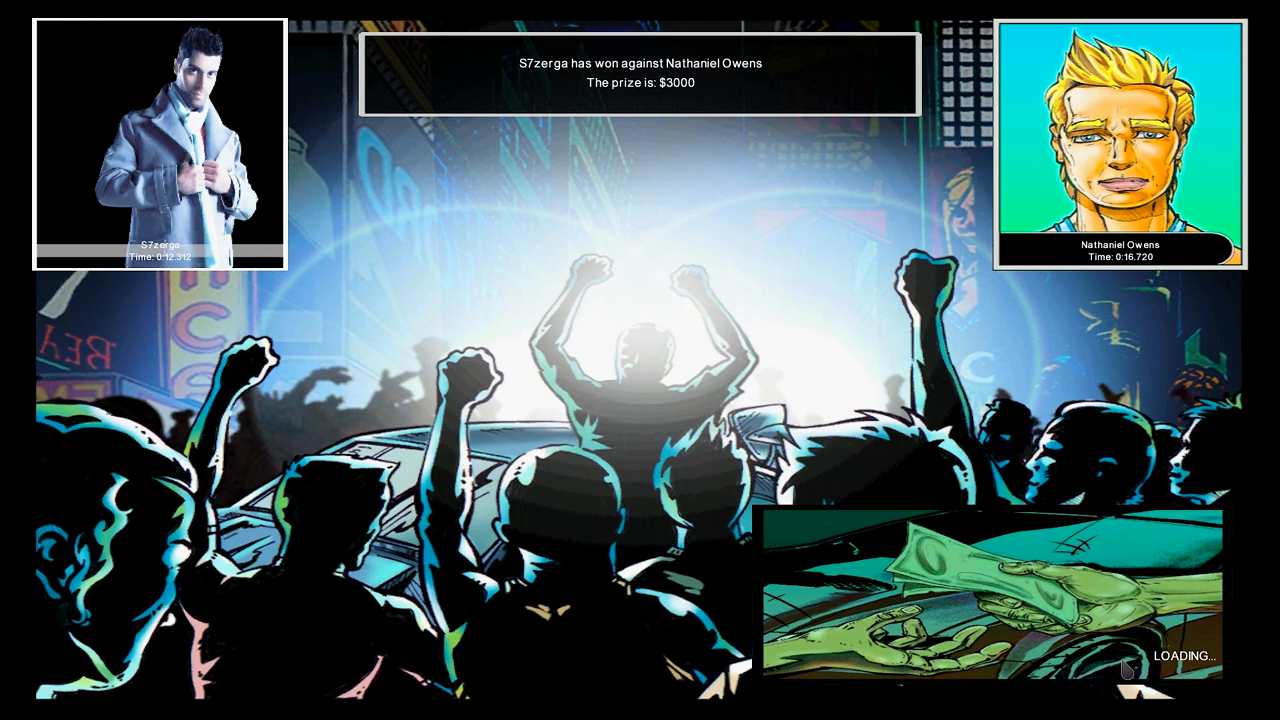
{"action": "mouse_move", "coordinate": [1126, 670]}
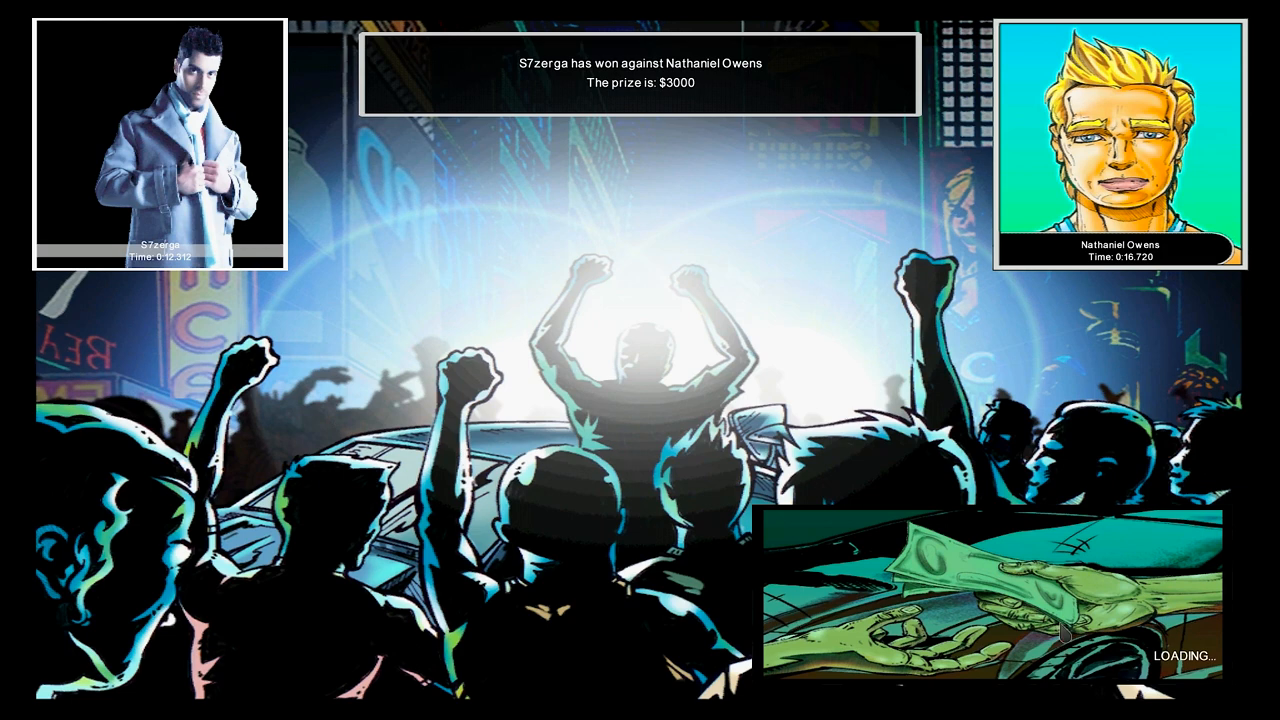